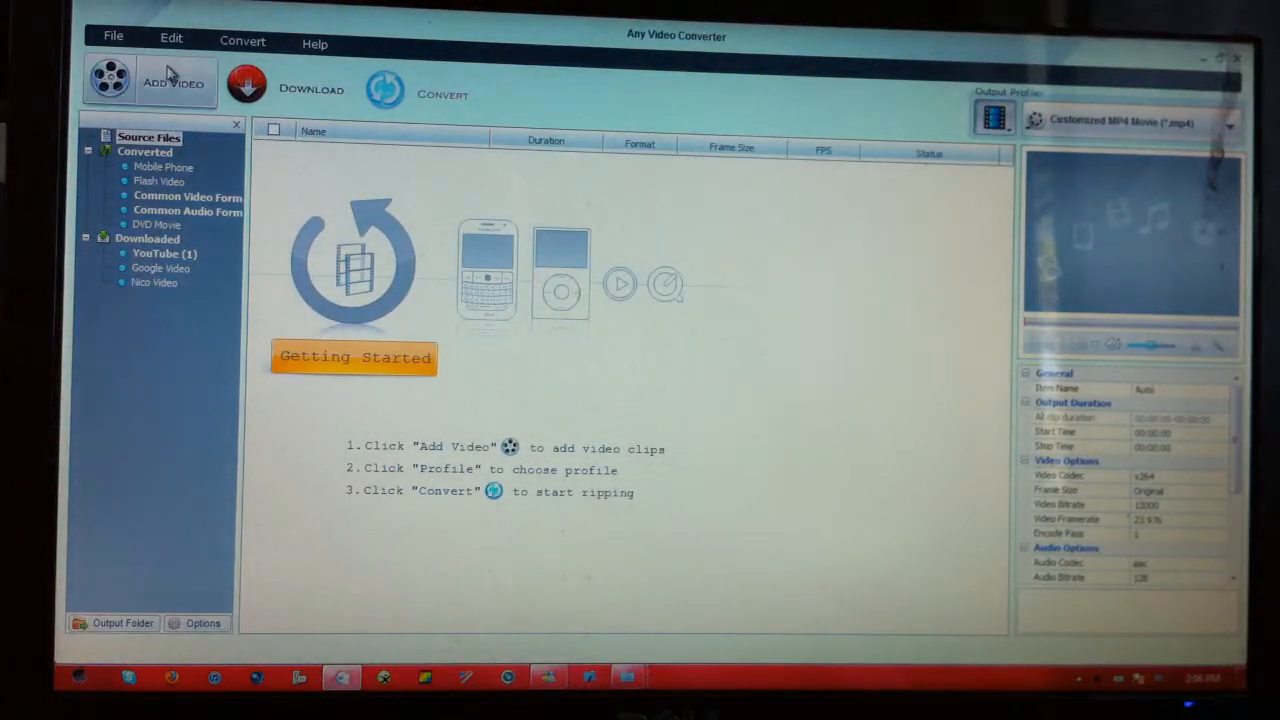
- Add IMAG0002.AVI and IMAG0003.AVI from Raw > Music video to the conversion list
left_click(172, 82)
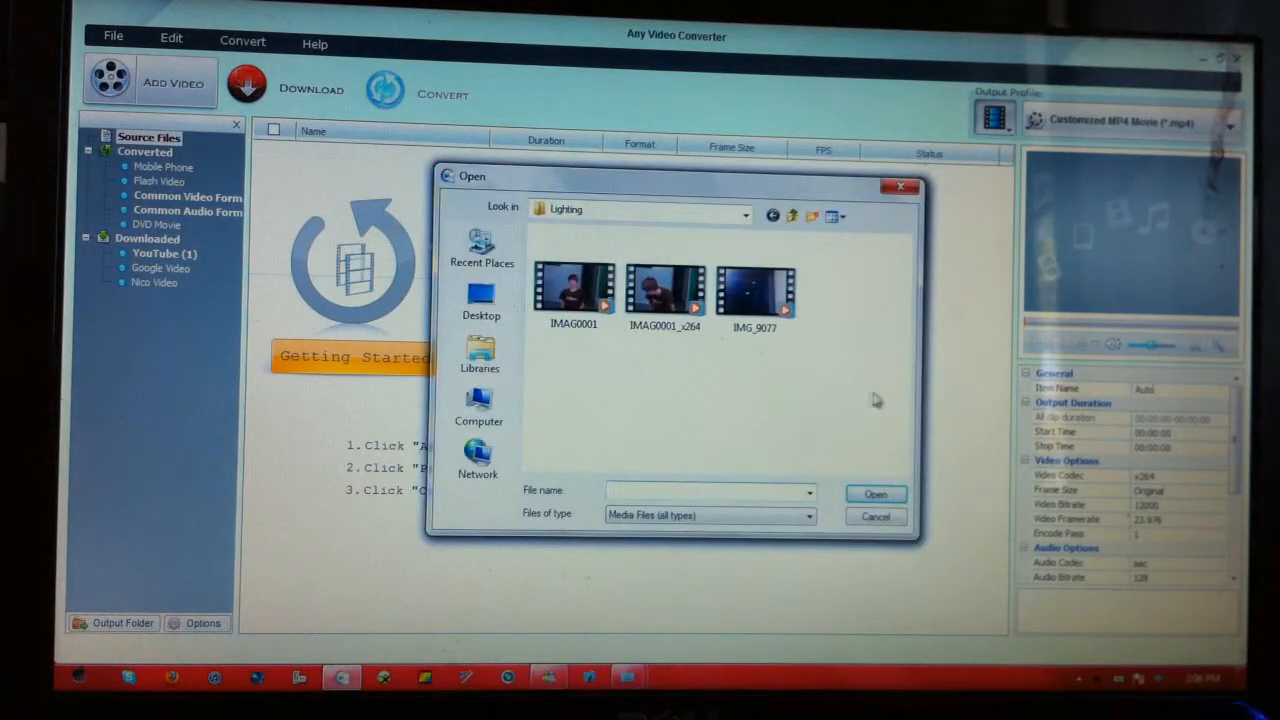
left_click(481, 300)
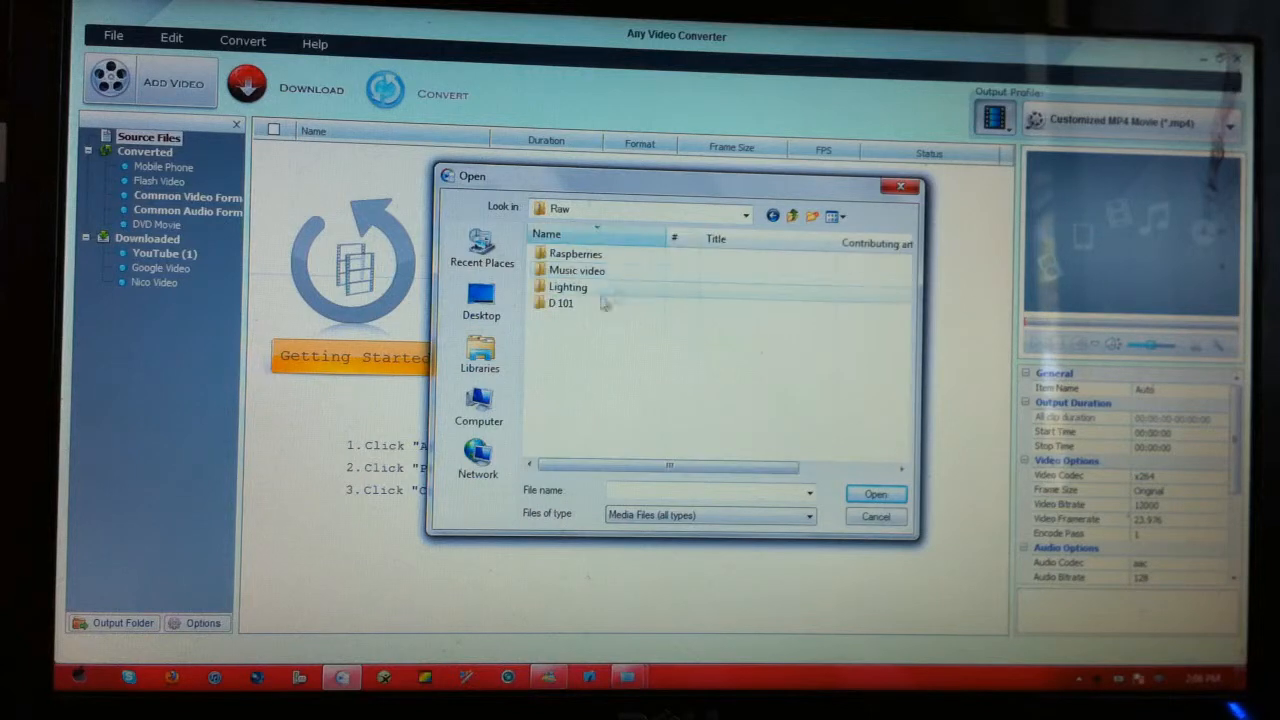
double_click(576, 270)
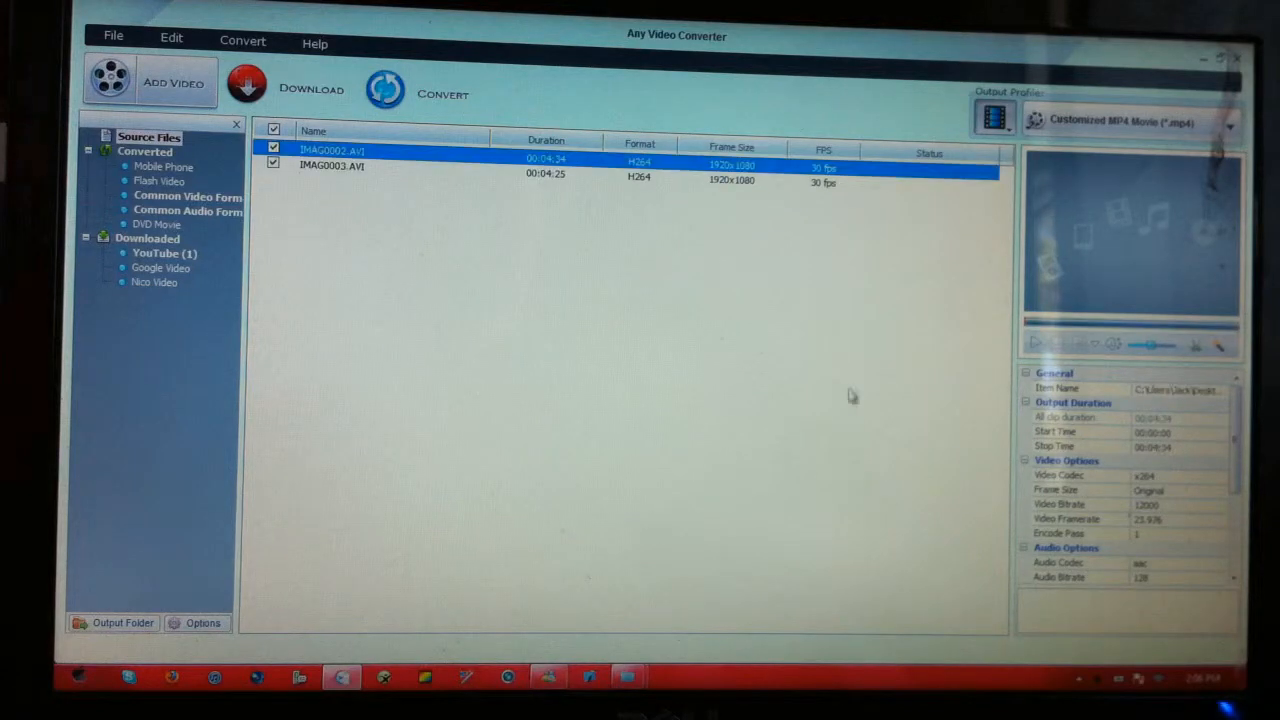
mouse_move(1205, 485)
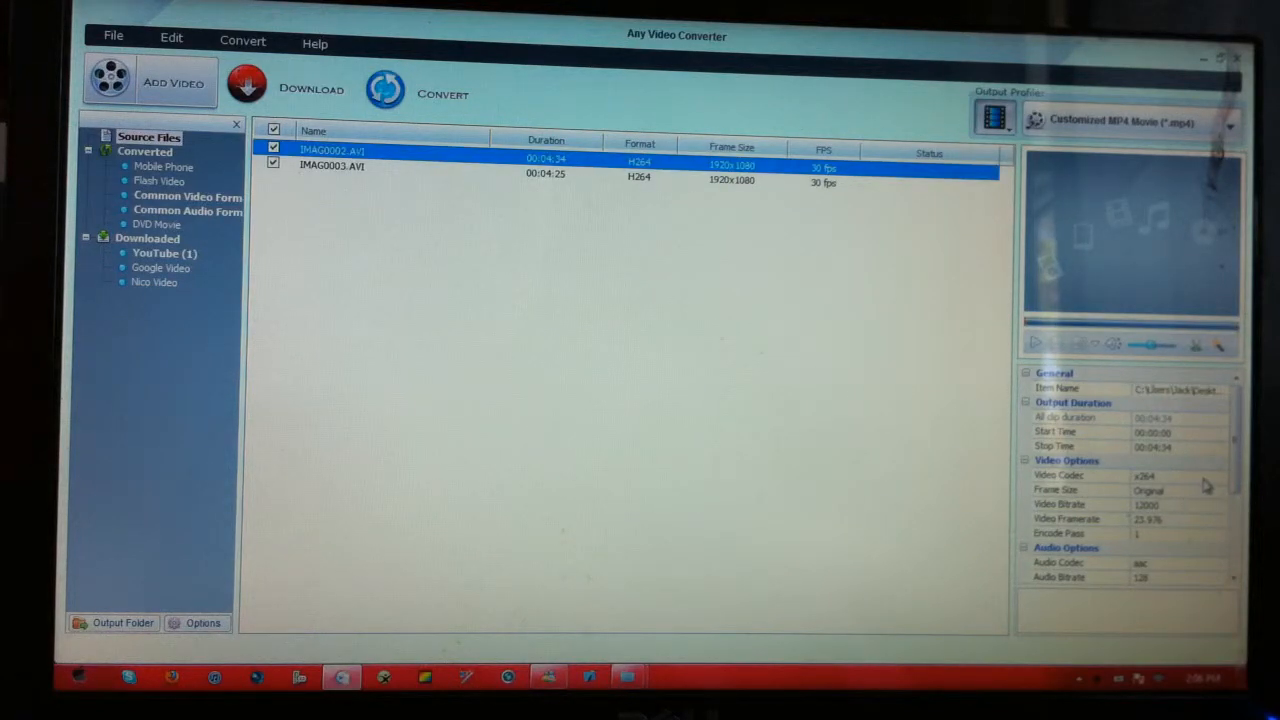
mouse_move(1130, 490)
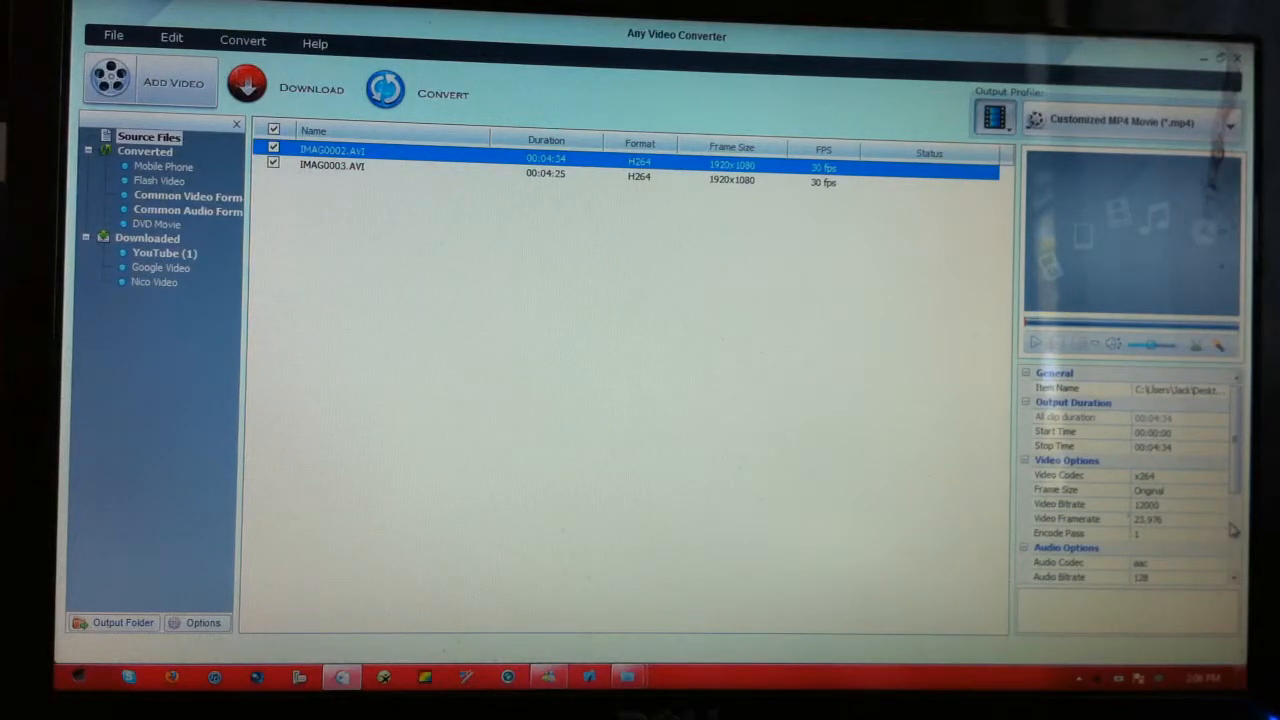
- Convert both clips to MP4 with Auto frame rate, declining the Pro upgrade popup
left_click(1225, 519)
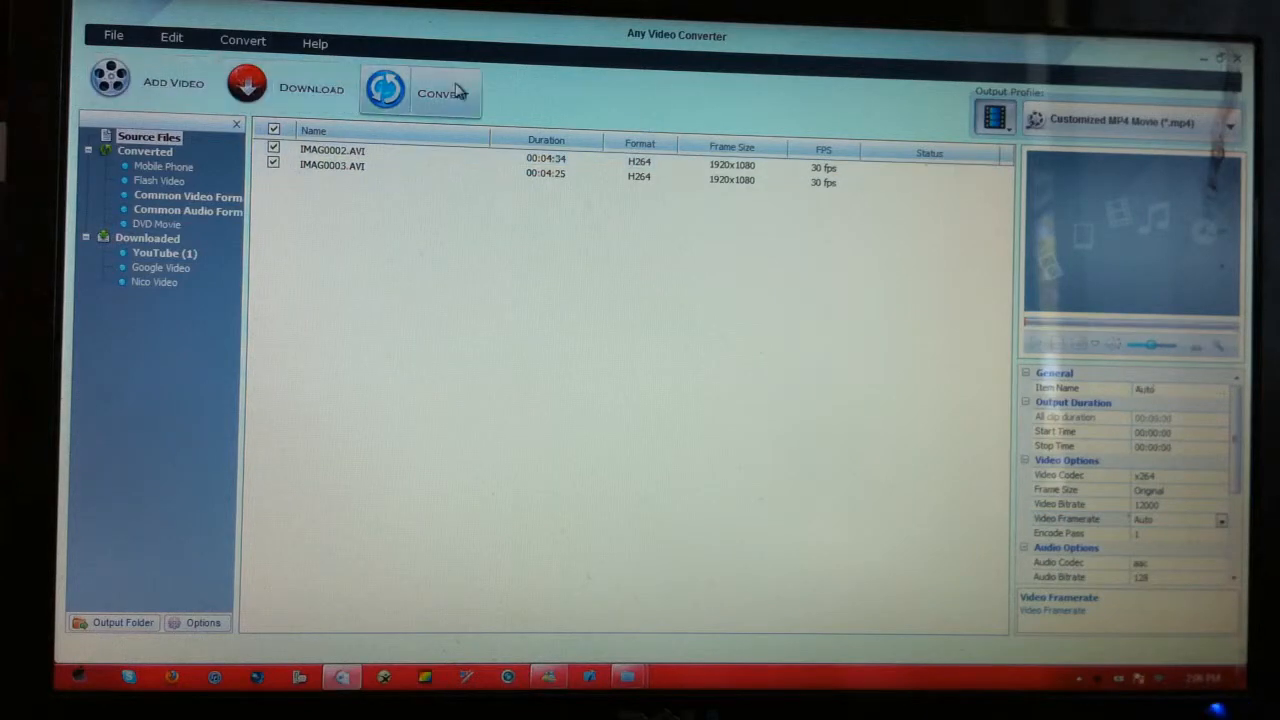
left_click(420, 90)
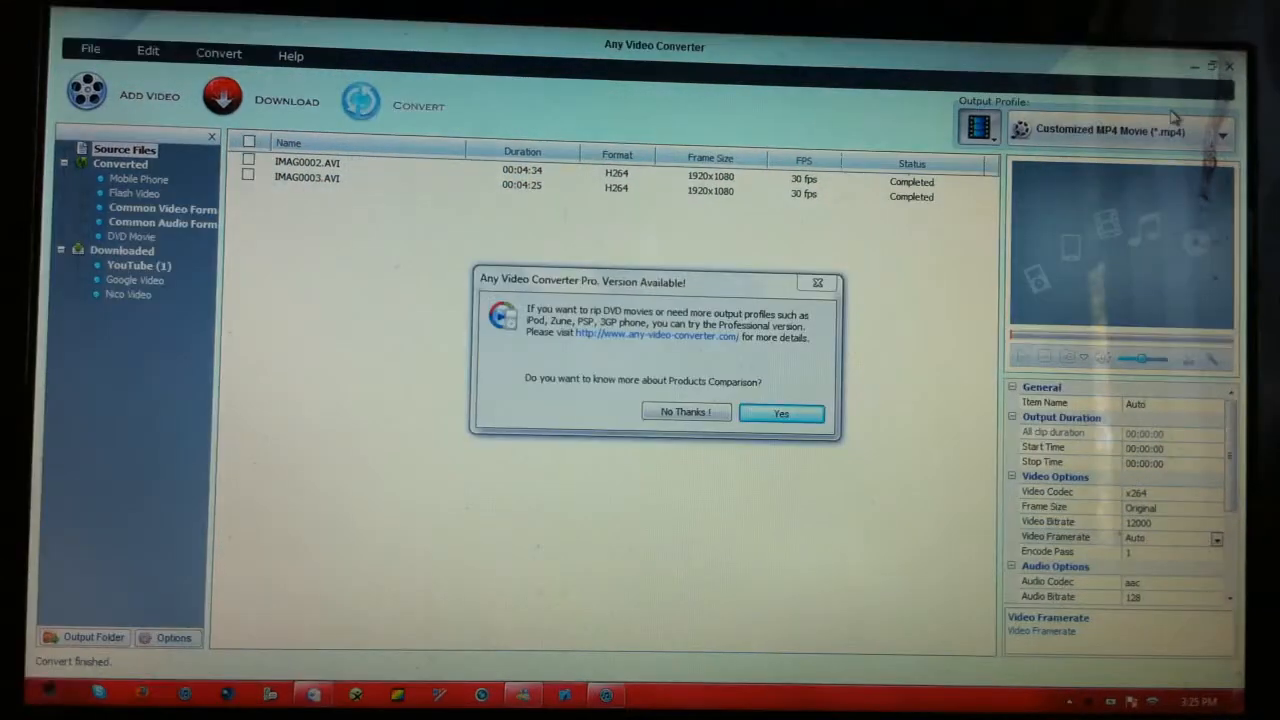
left_click(686, 412)
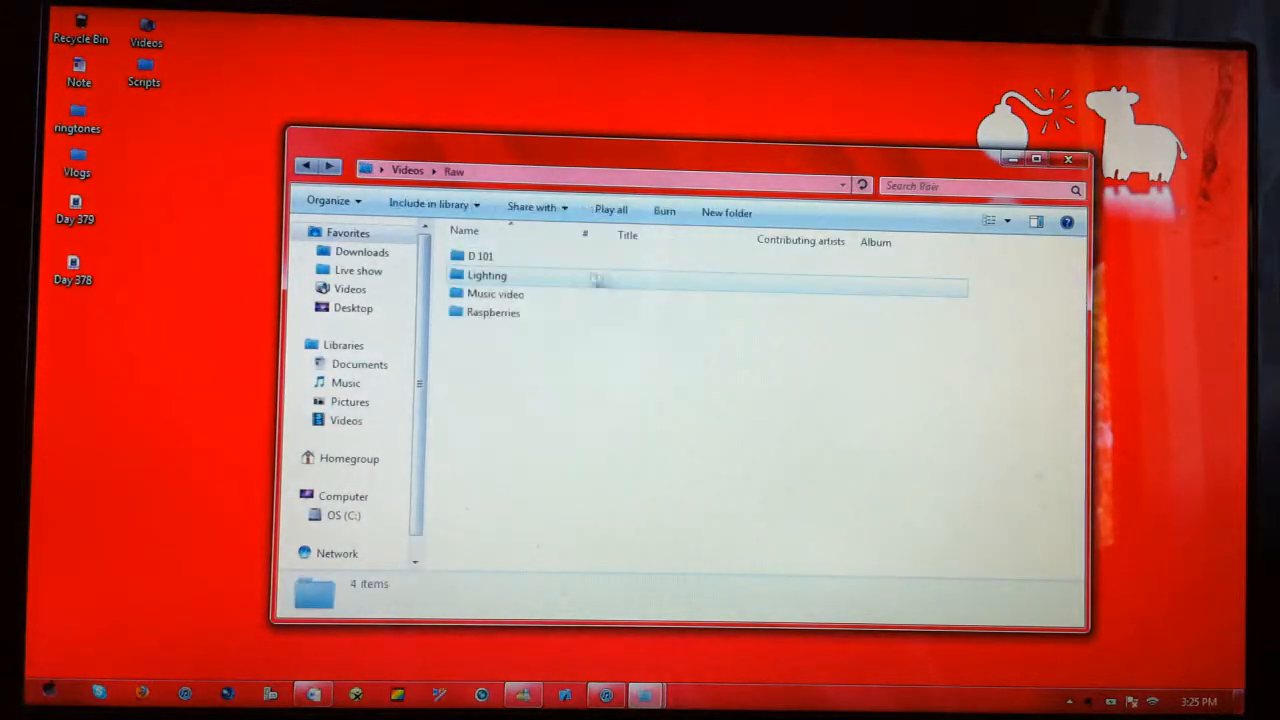
- Send the original IMAG0002 and IMAG0003 files in Music video to the Recycle Bin
double_click(487, 275)
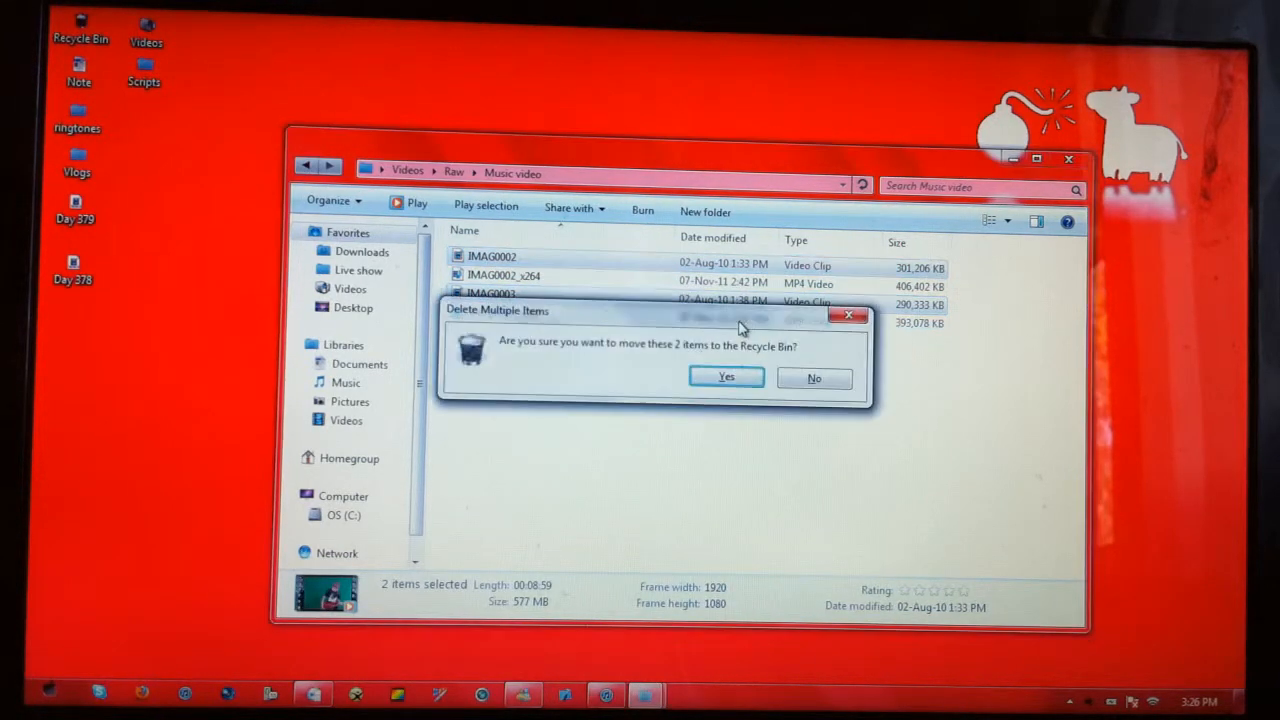
left_click(726, 377)
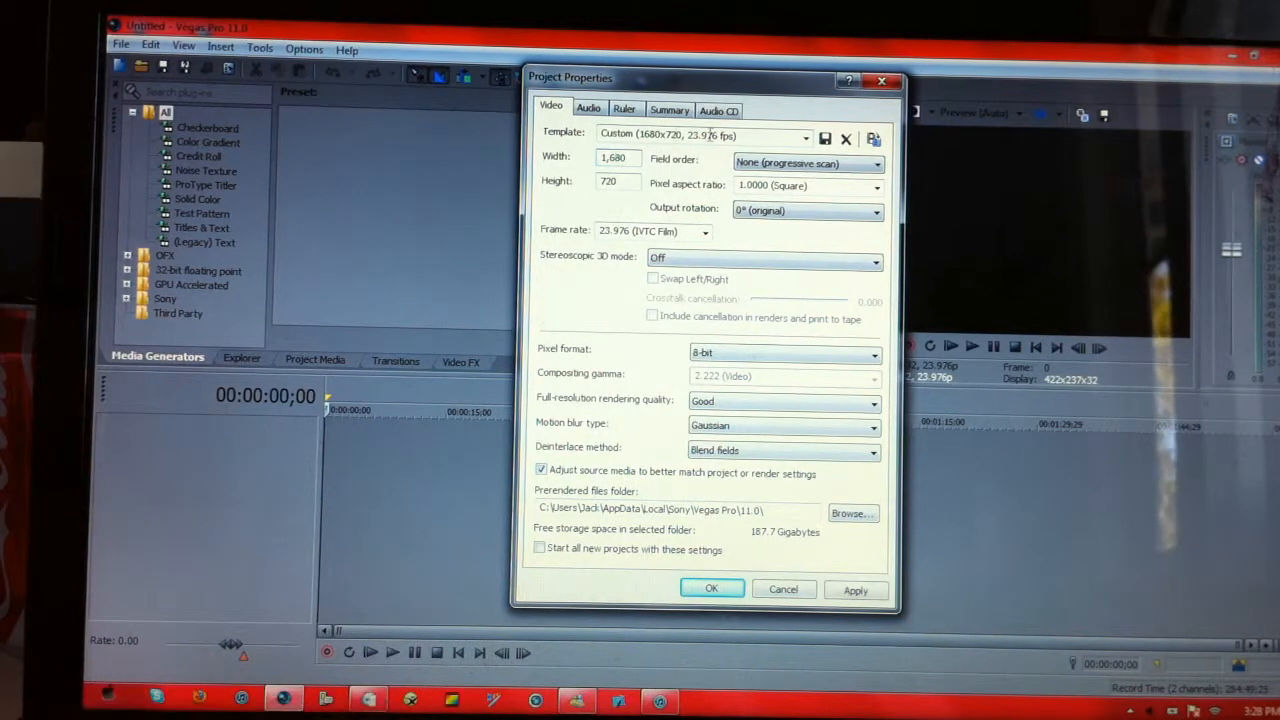
- Apply 1680×720, 23.976 fps project properties under the template name '2.35:1 720p 24p'
left_click(704, 135)
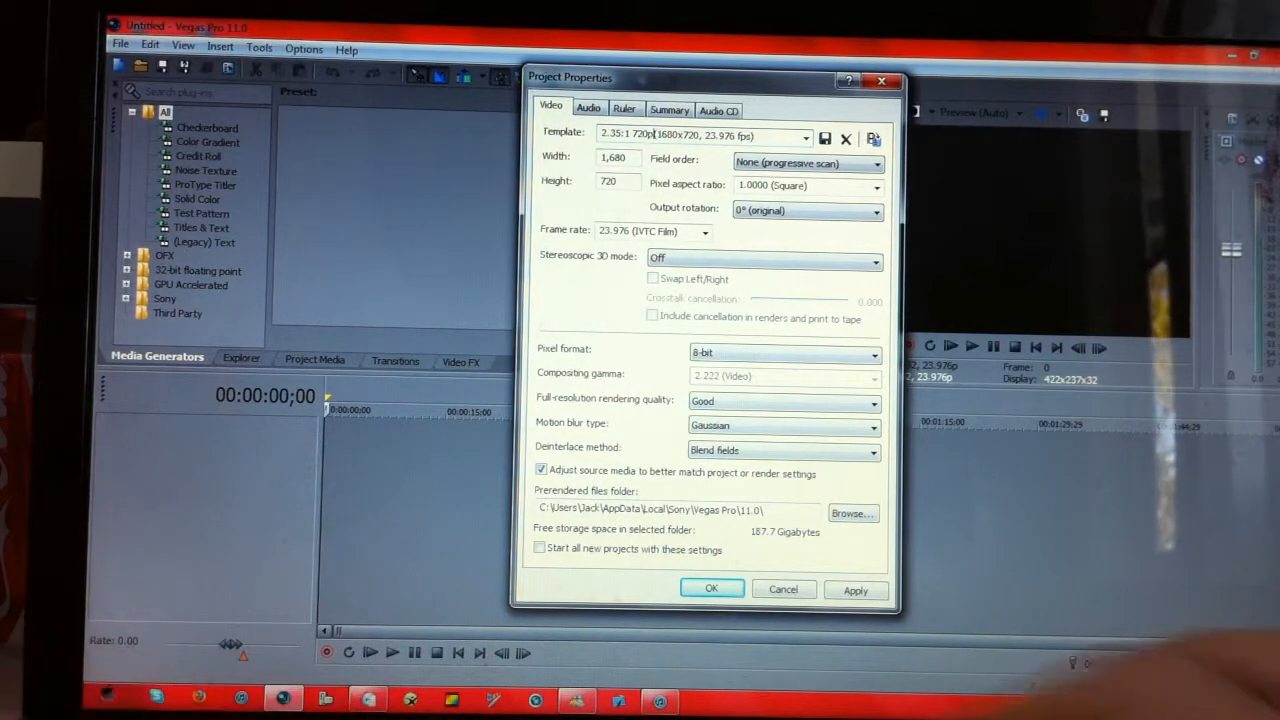
triple_click(700, 135)
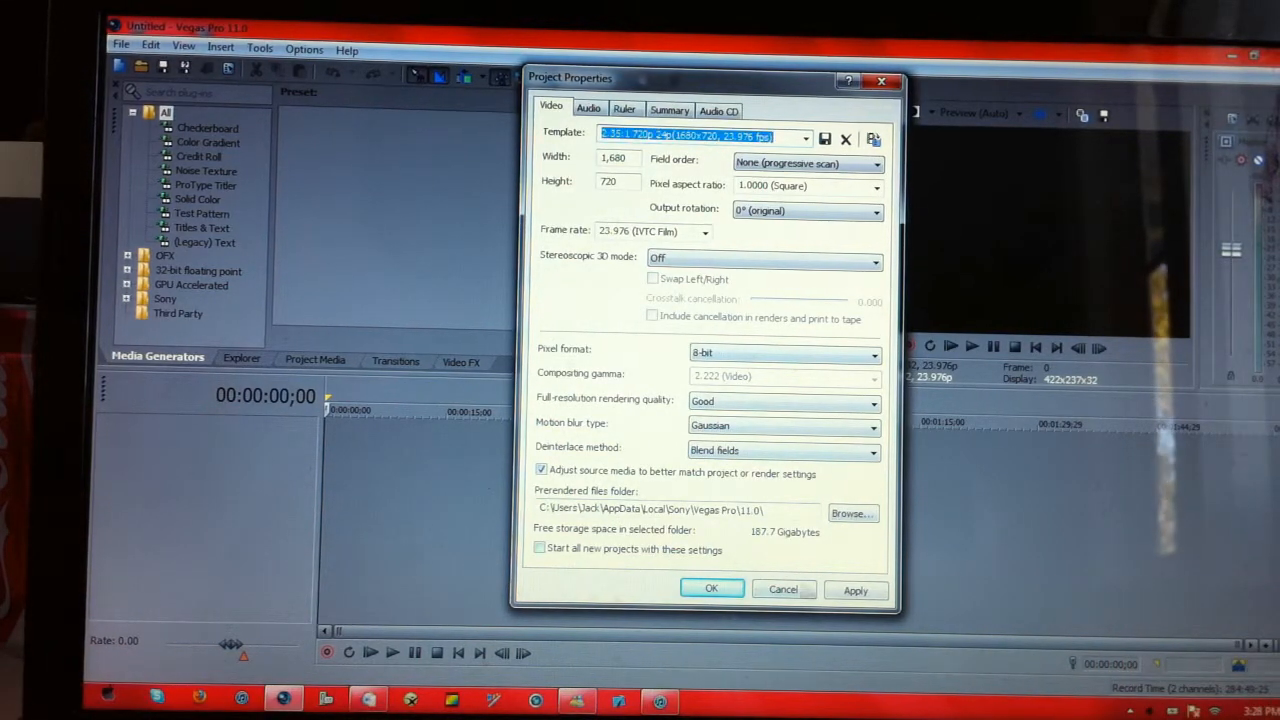
left_click(711, 588)
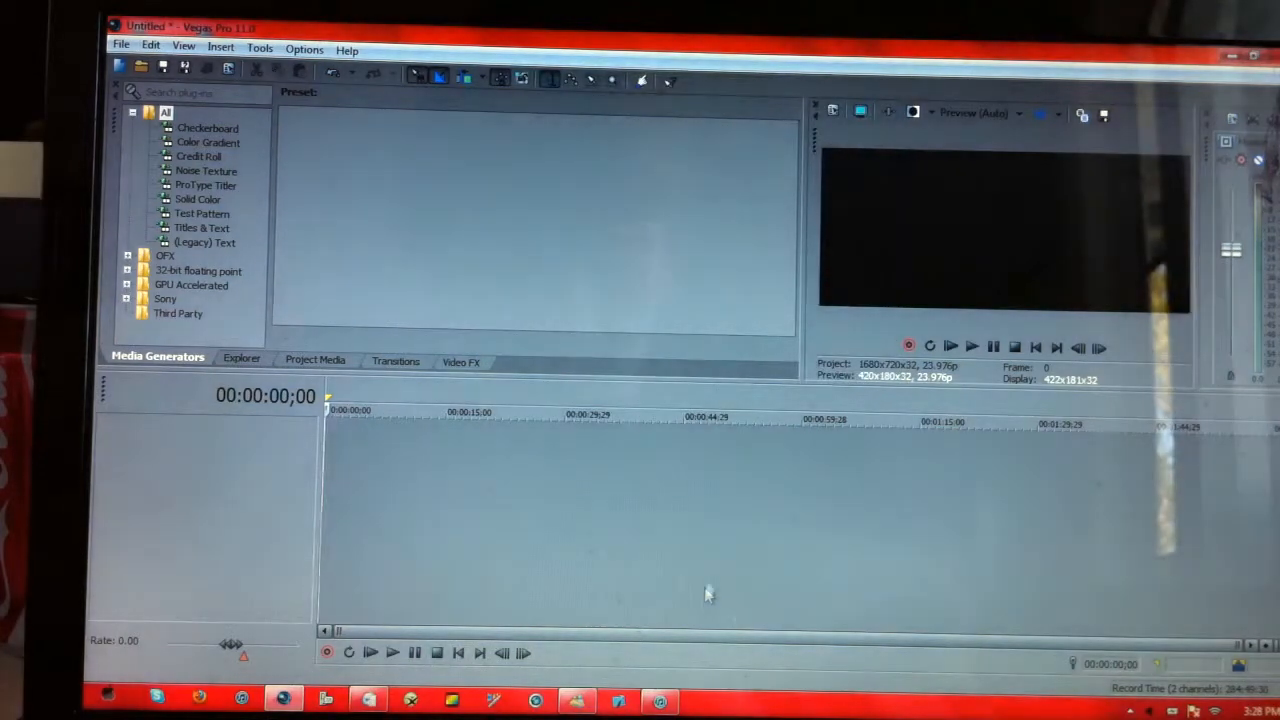
- Add both converted x264 clips from Videos > Raw > Music video to Project Media
left_click(241, 361)
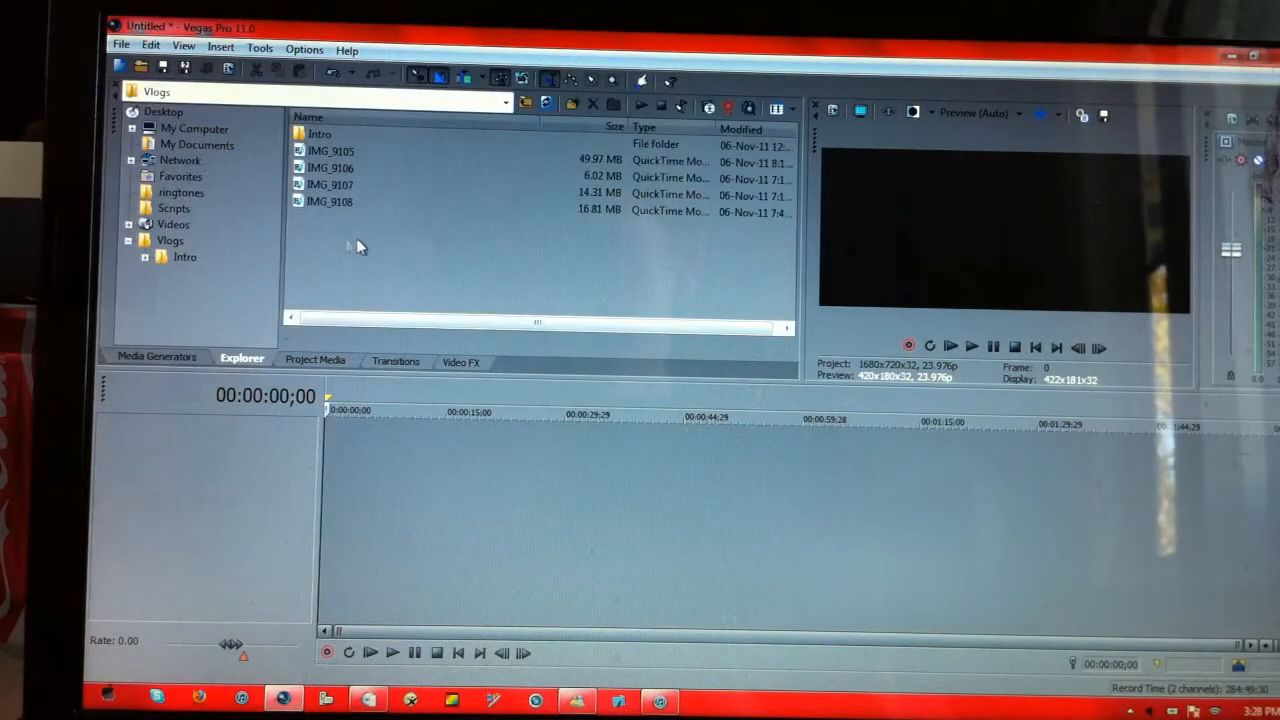
mouse_move(192, 176)
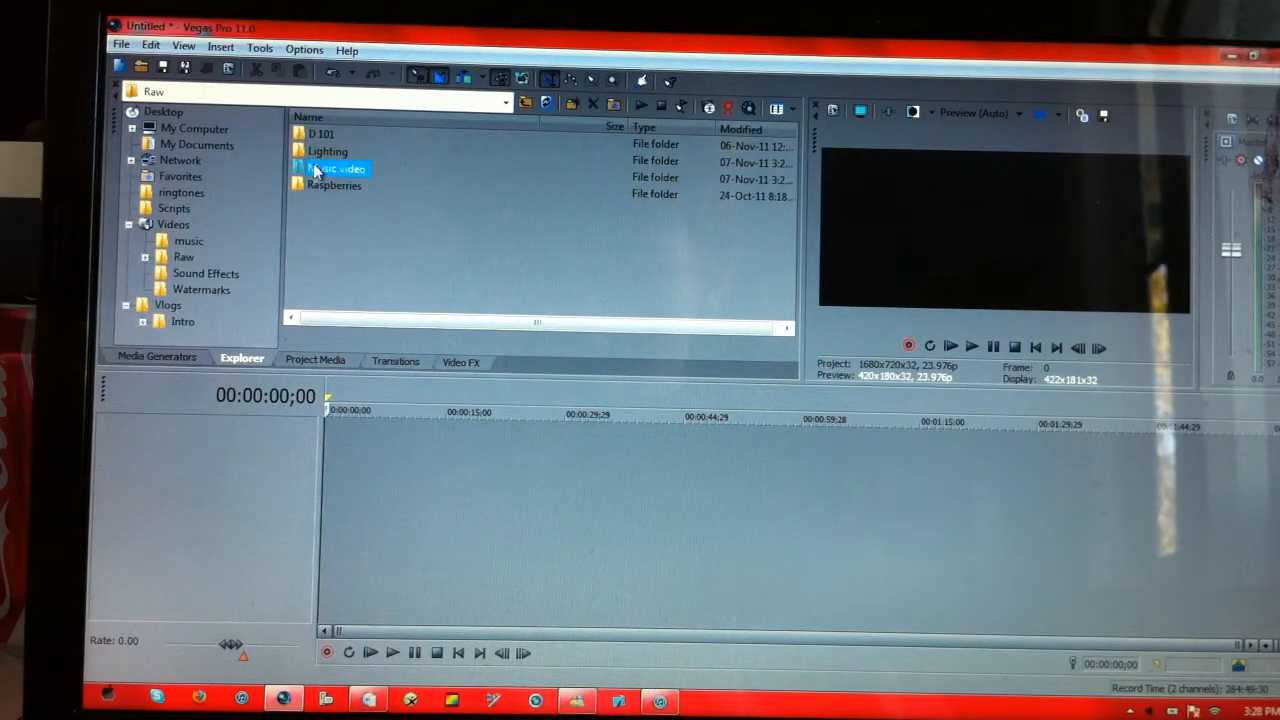
double_click(340, 168)
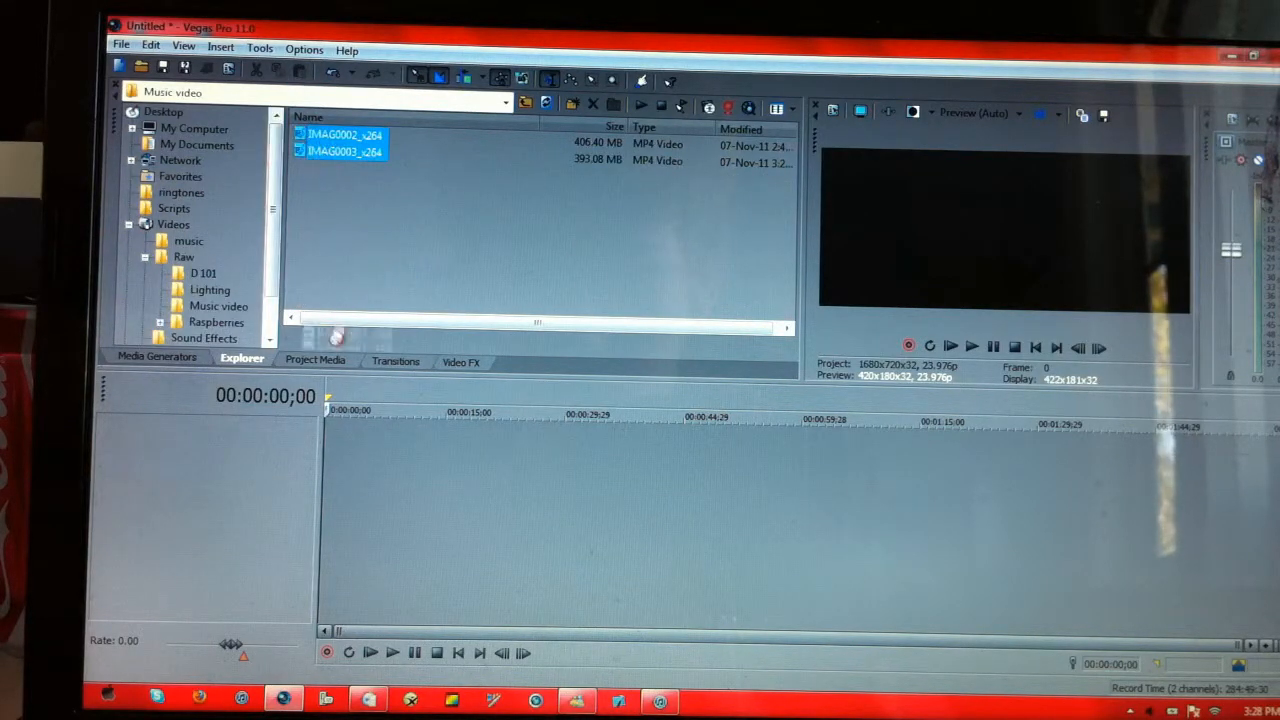
left_click(316, 361)
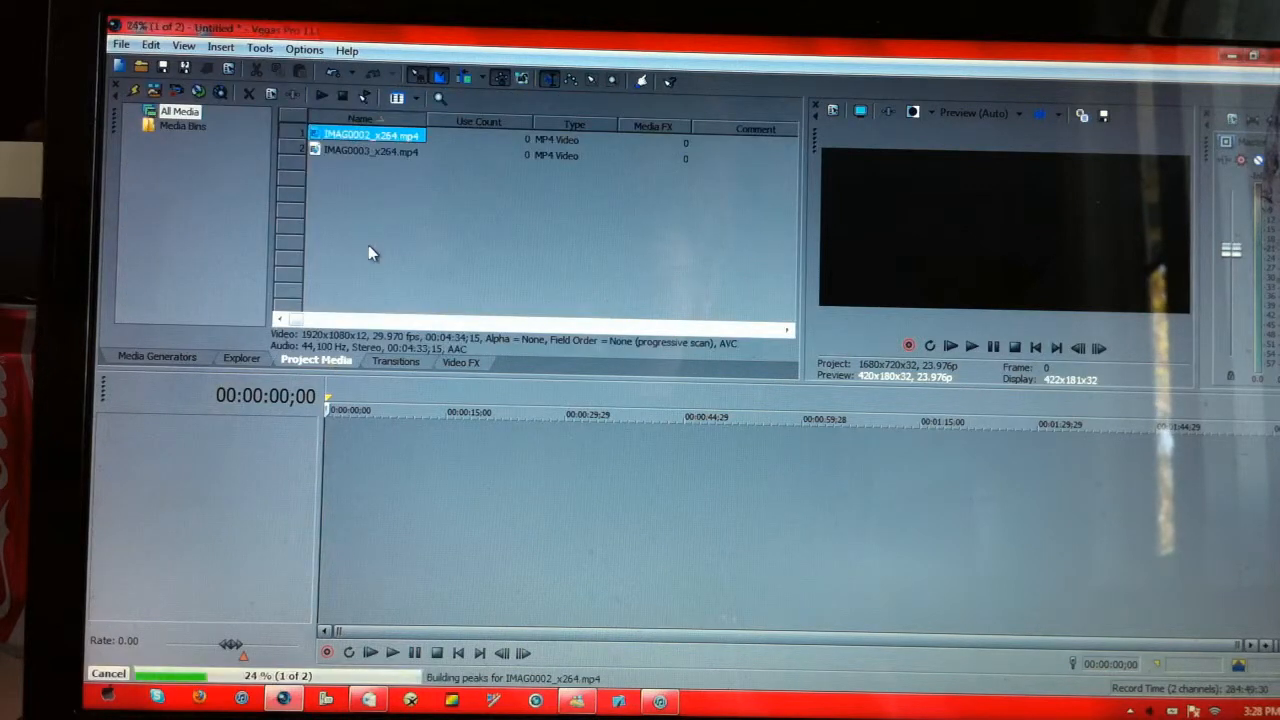
- Locate the Inspectors of Inspectors song in the music folder and view Project Media
left_click(241, 362)
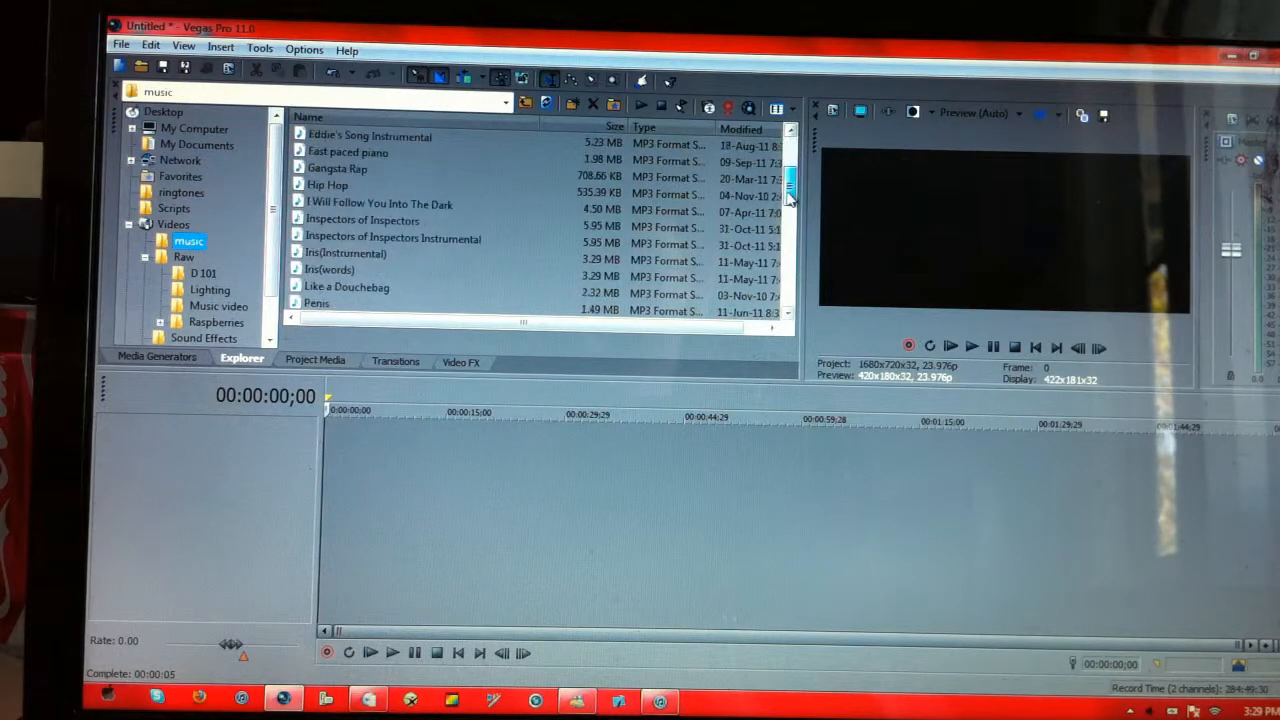
left_click(362, 219)
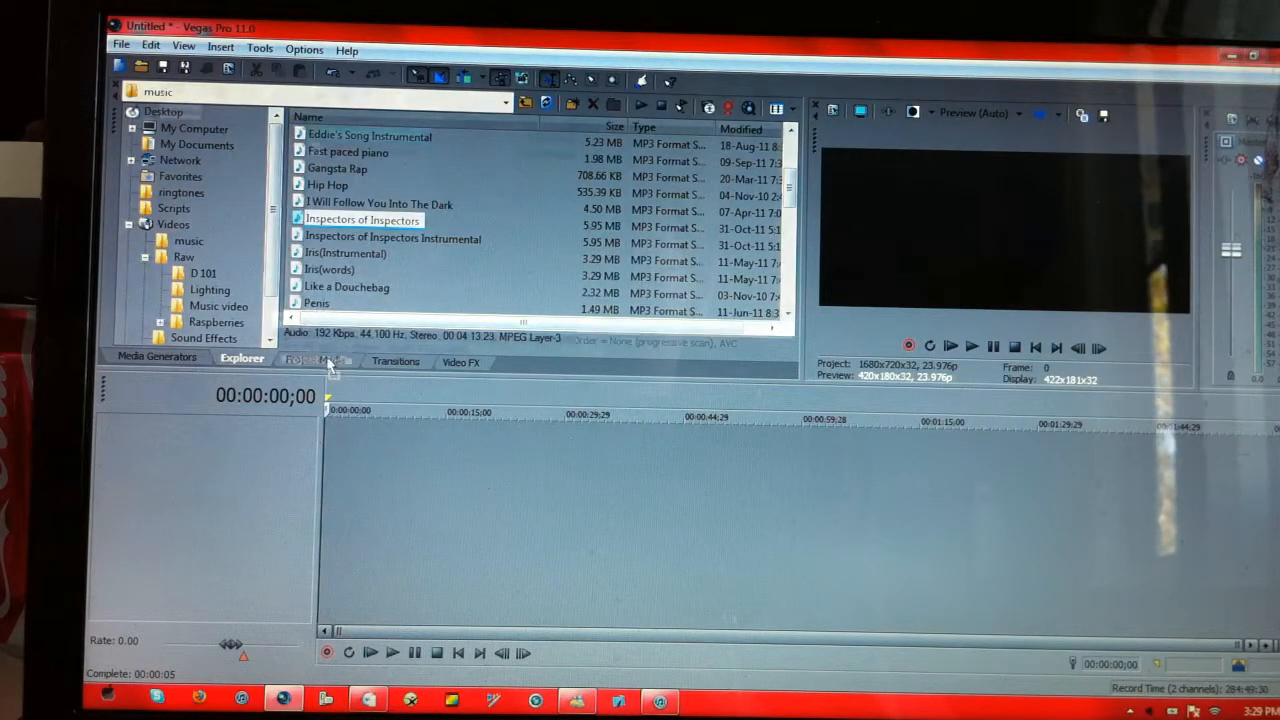
left_click(317, 361)
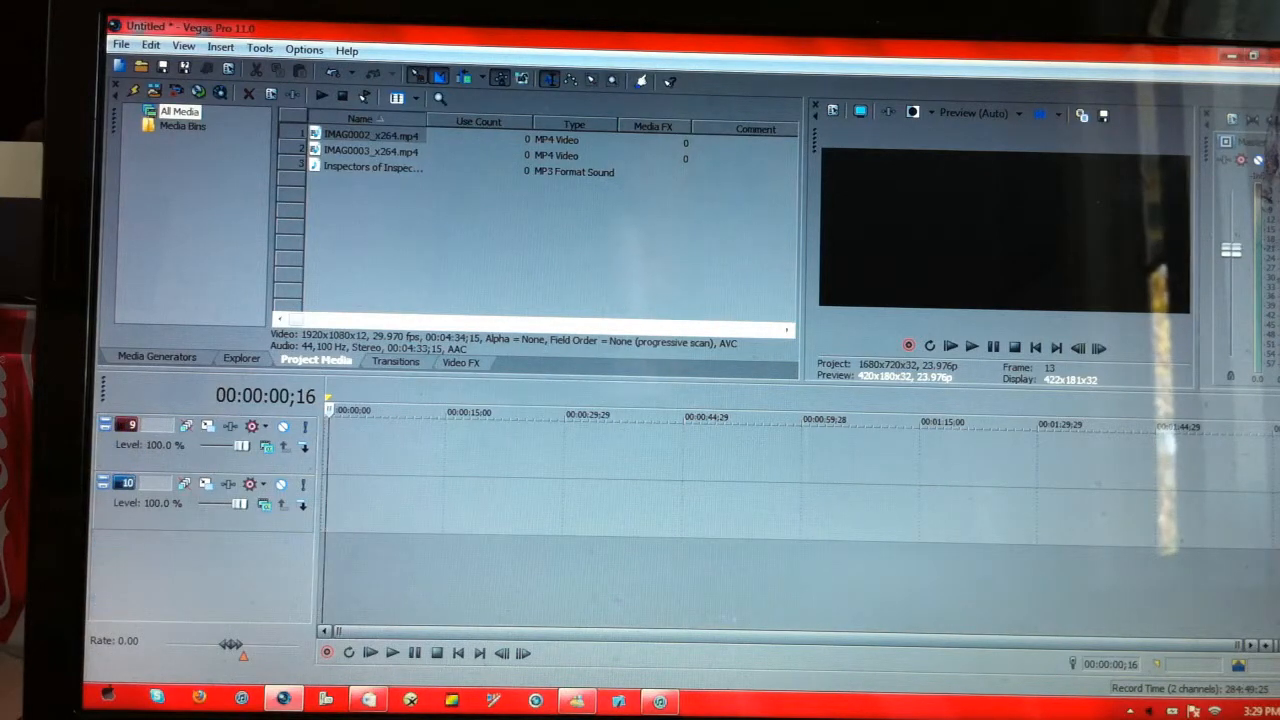
- Rename media to Les Paul and Bass; put Les Paul and the Inspectors song on the timeline
left_click(372, 167)
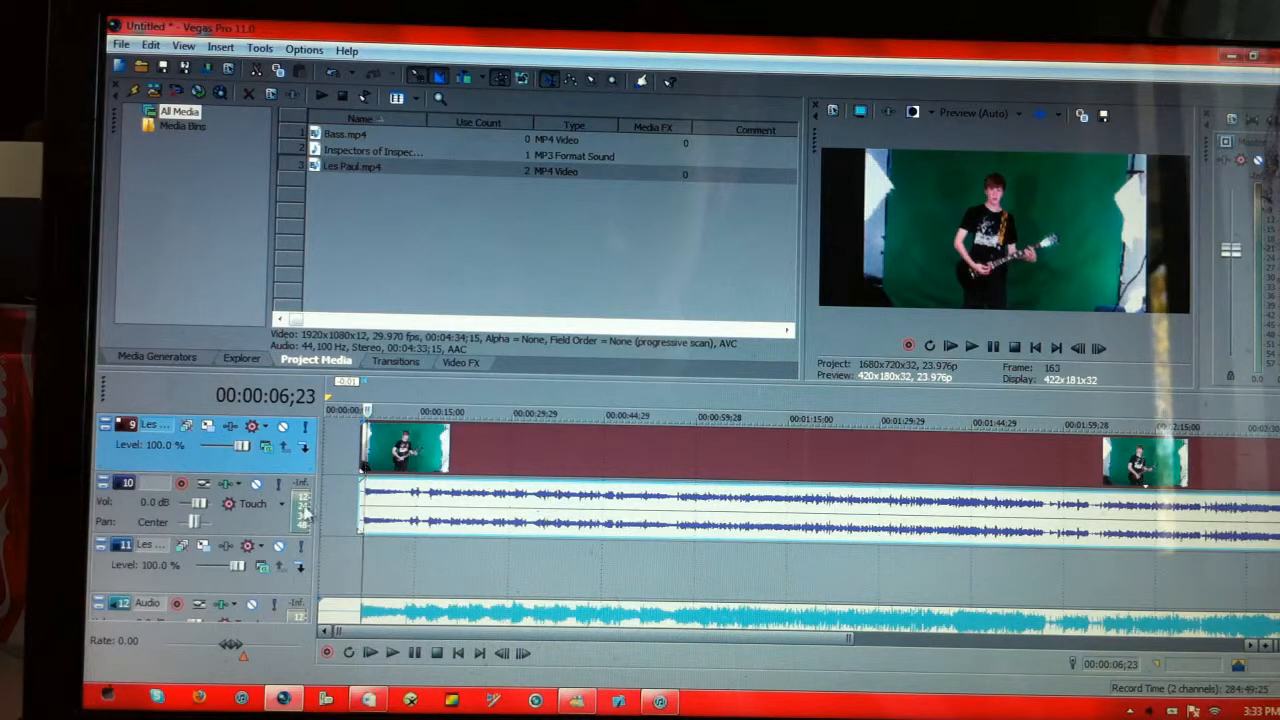
right_click(150, 500)
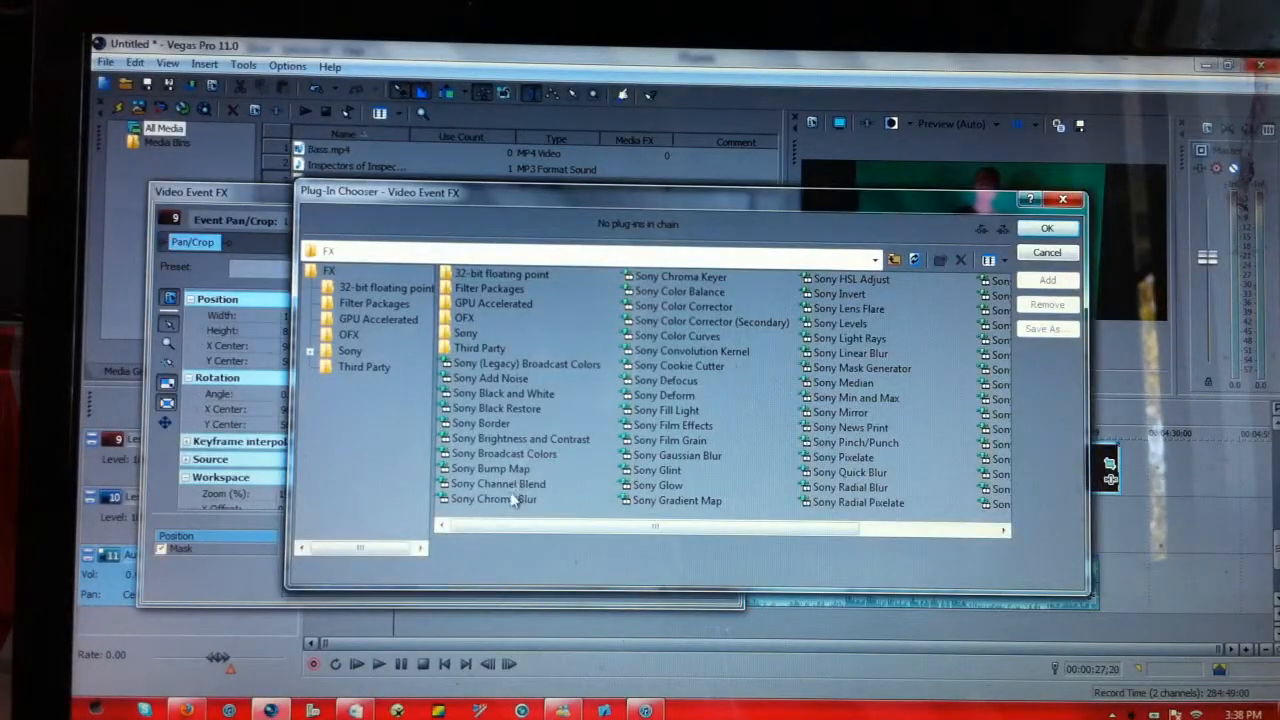
- Give the Les Paul Color Corrector saturation 1.295, offset -29.411 and gain 1.137
left_click(683, 306)
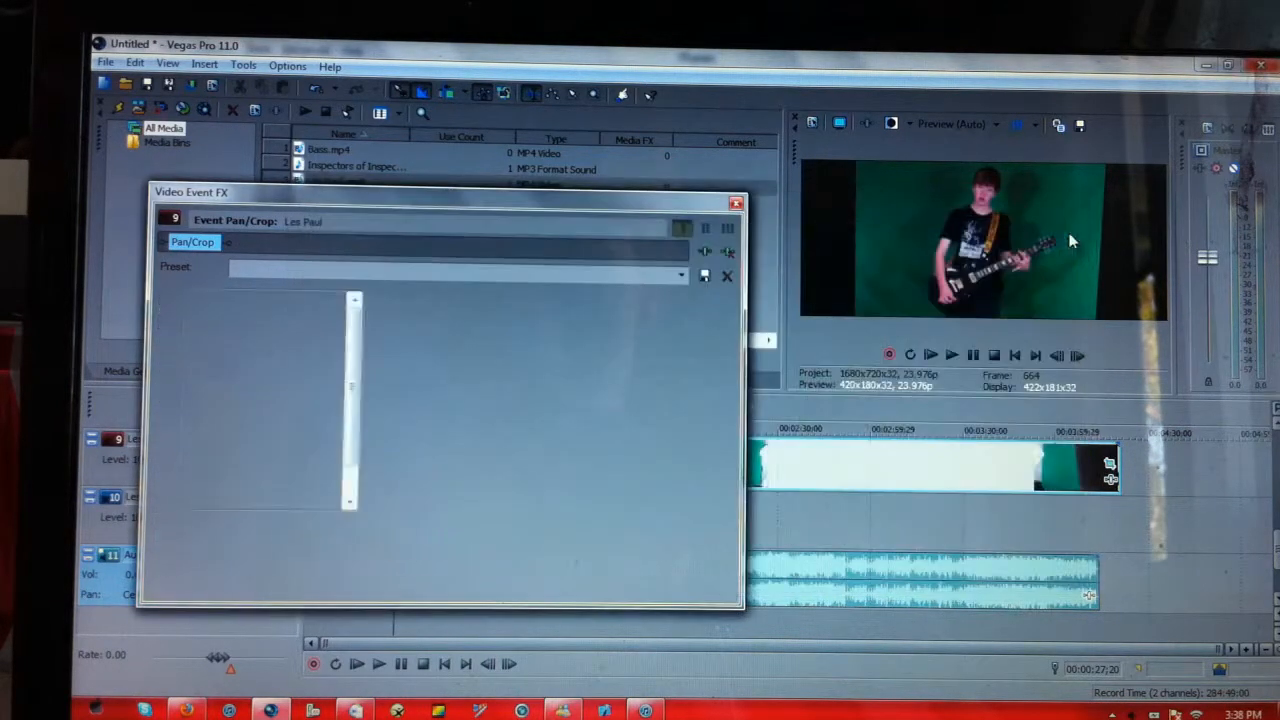
left_click(285, 243)
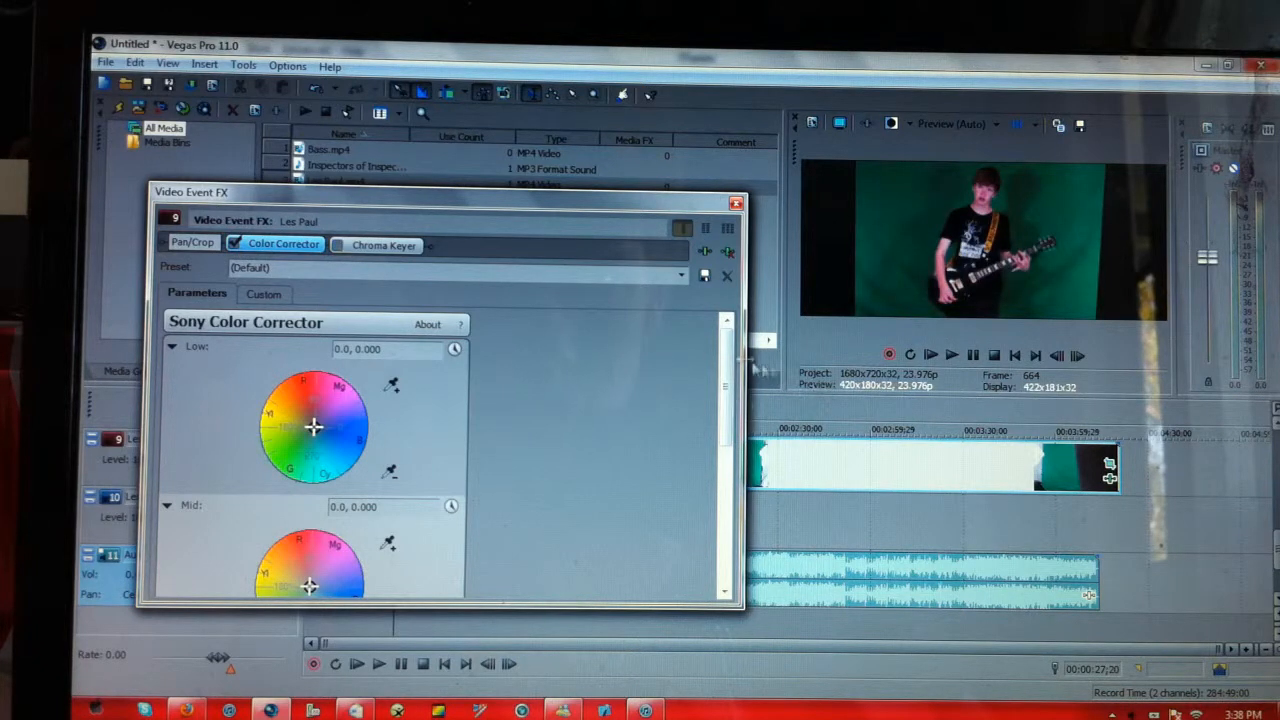
scroll("down", 3)
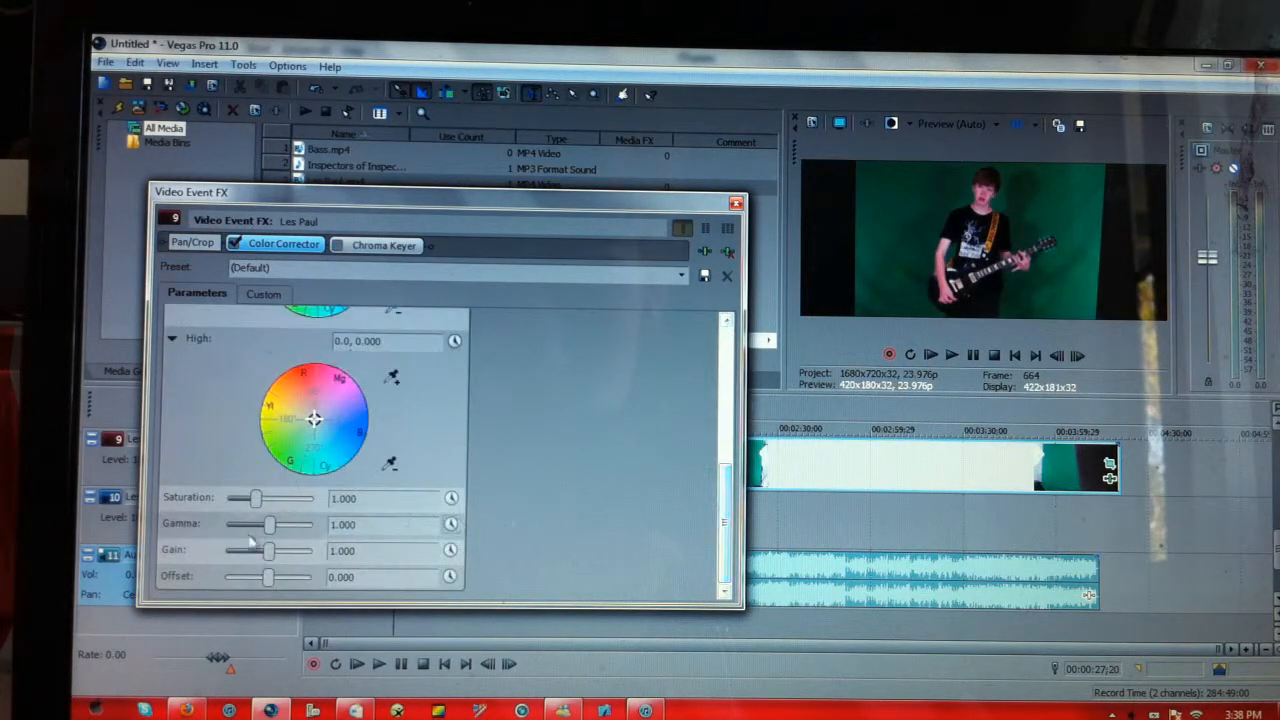
left_click_drag(255, 498, 267, 498)
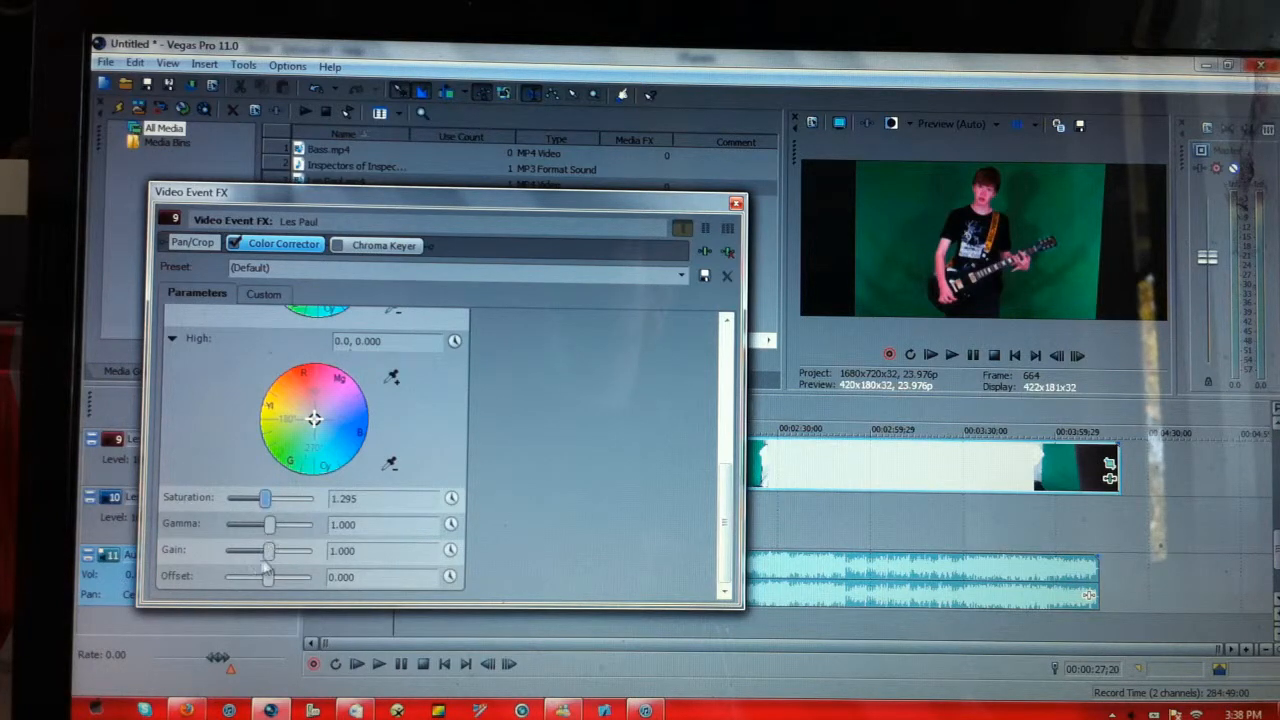
scroll("up", 3)
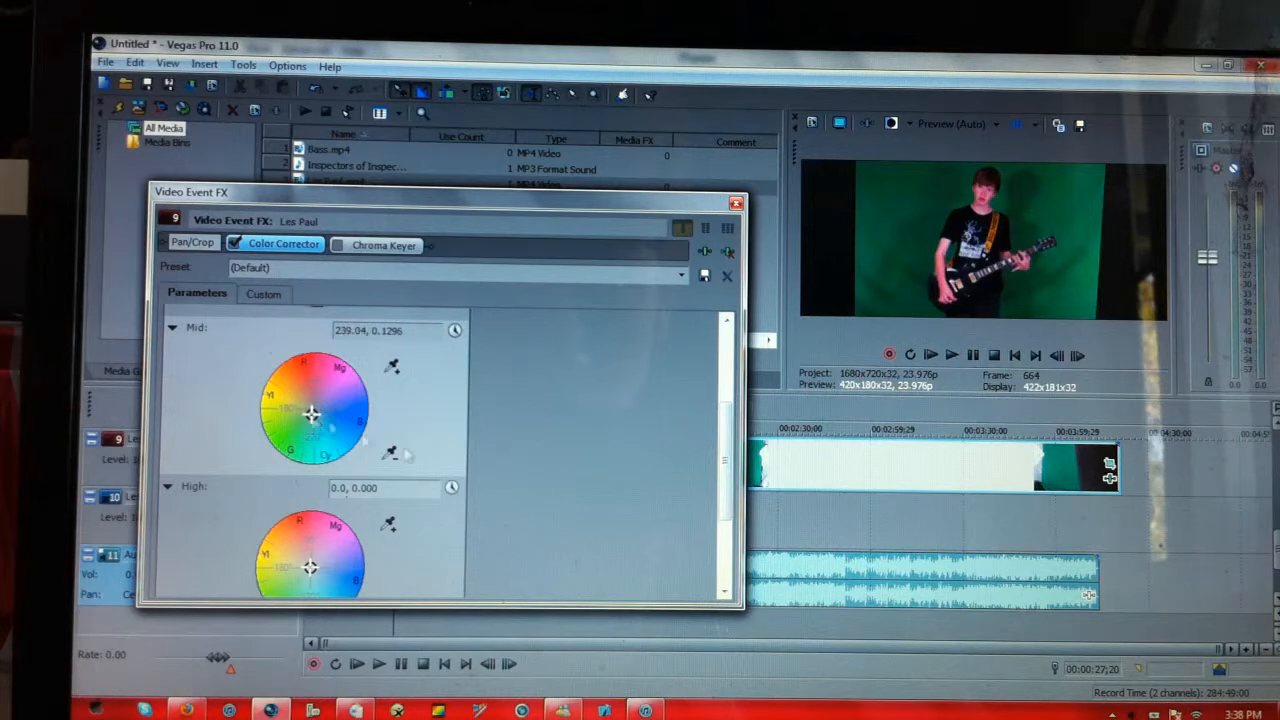
scroll("down", 3)
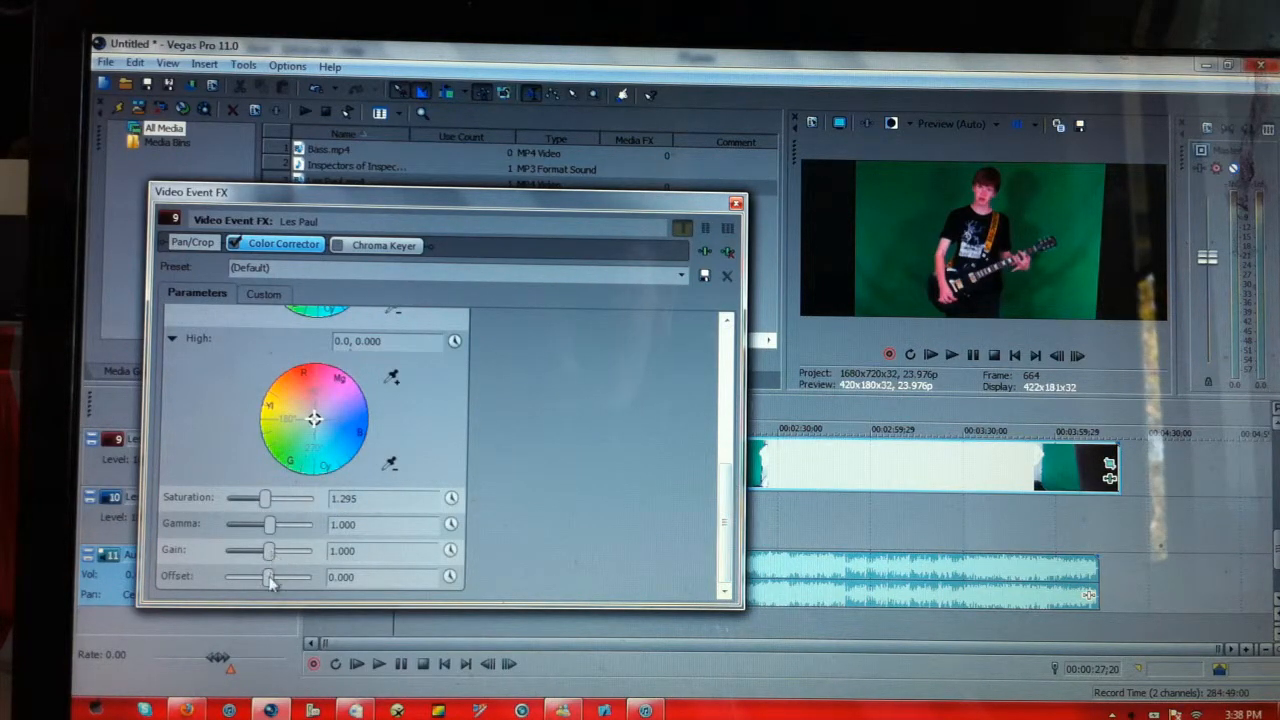
left_click_drag(270, 577, 267, 577)
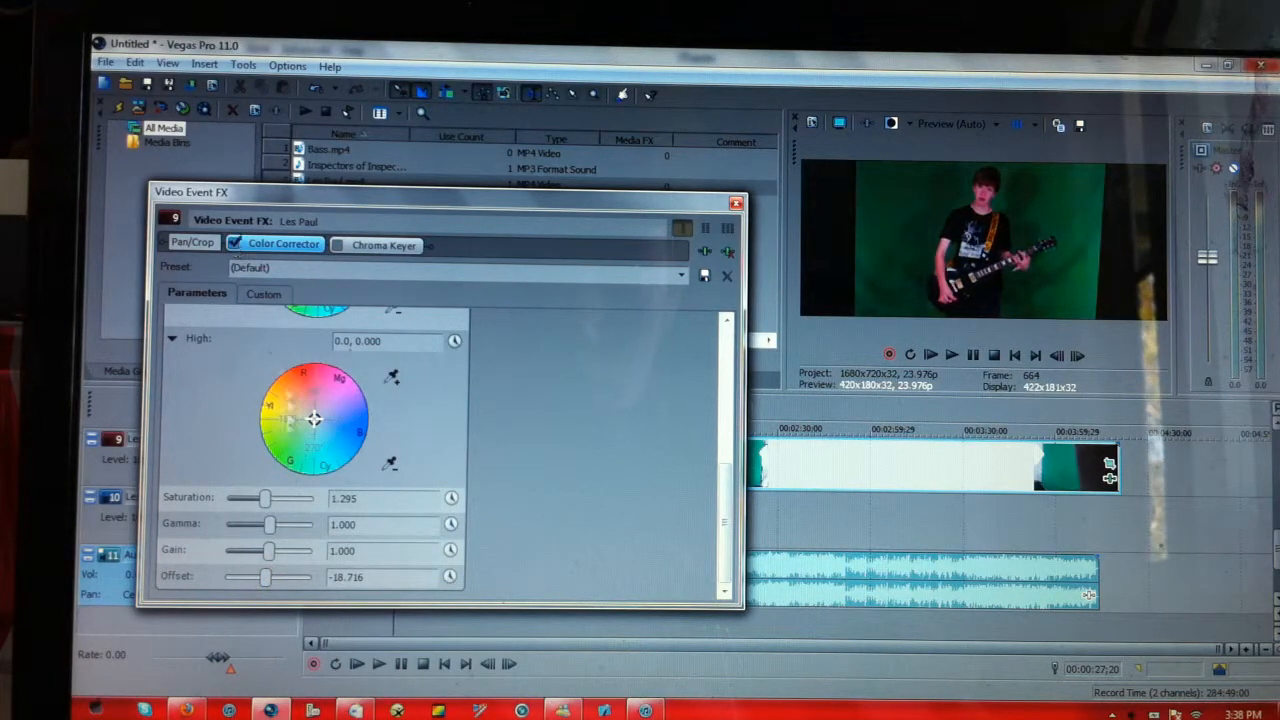
left_click_drag(265, 577, 263, 577)
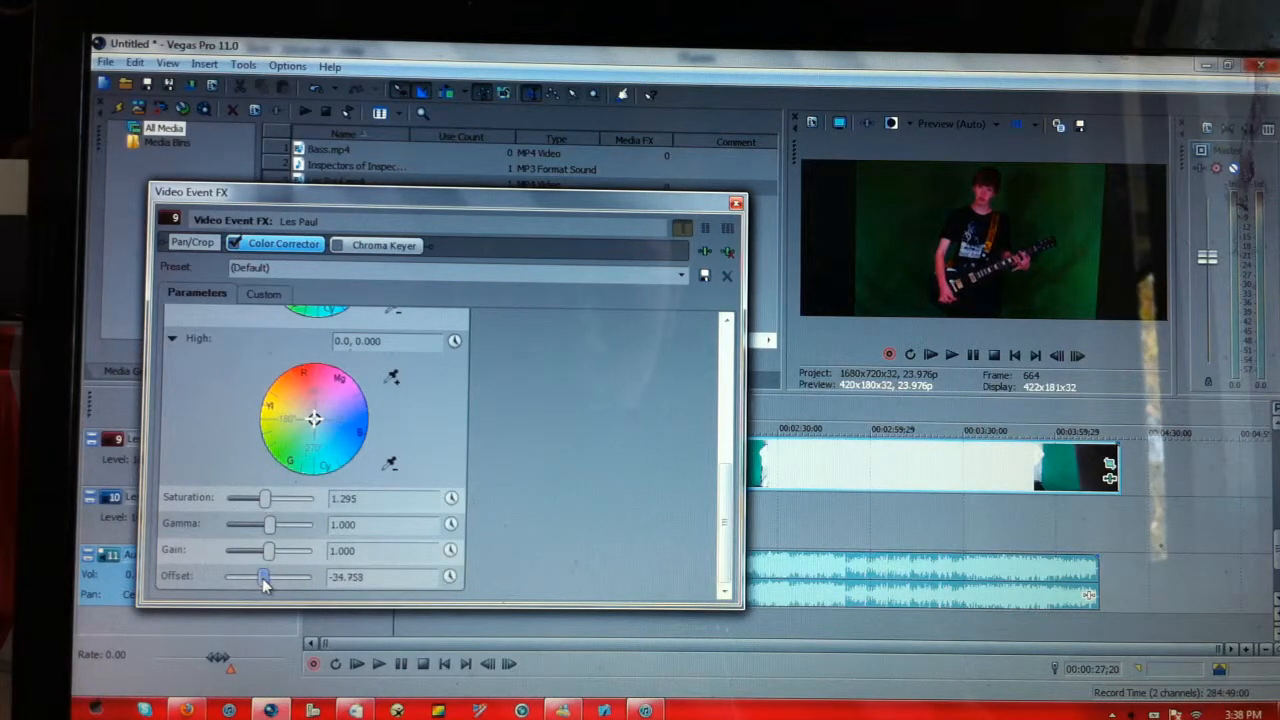
left_click_drag(263, 577, 275, 577)
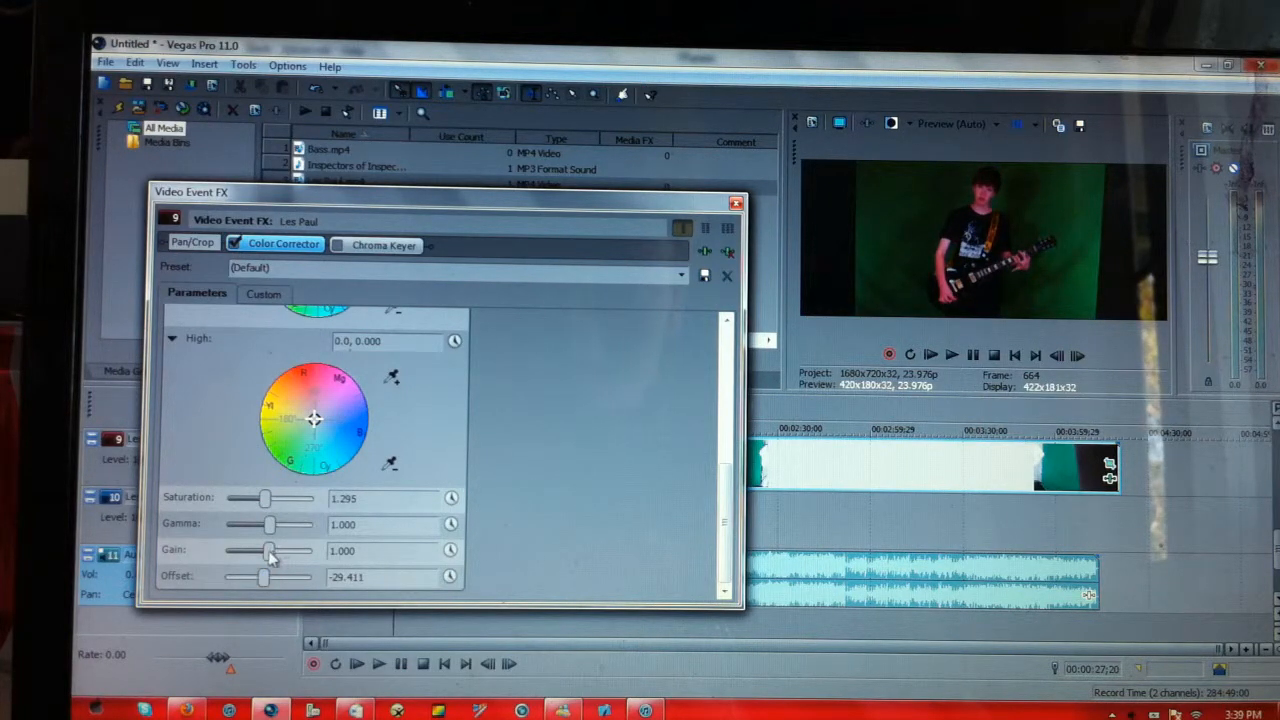
left_click_drag(268, 550, 278, 550)
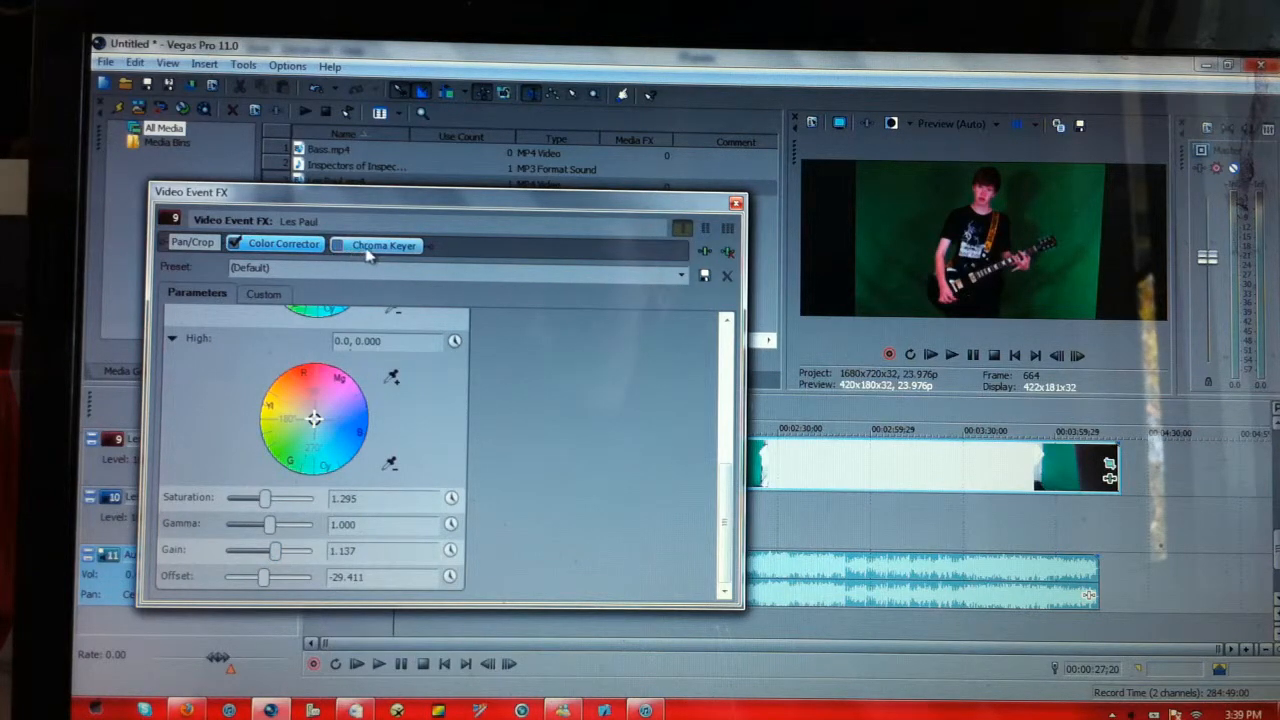
- Chroma-key the green screen with low threshold 0.295 and high 0.453, checking the mask-only view
left_click(383, 245)
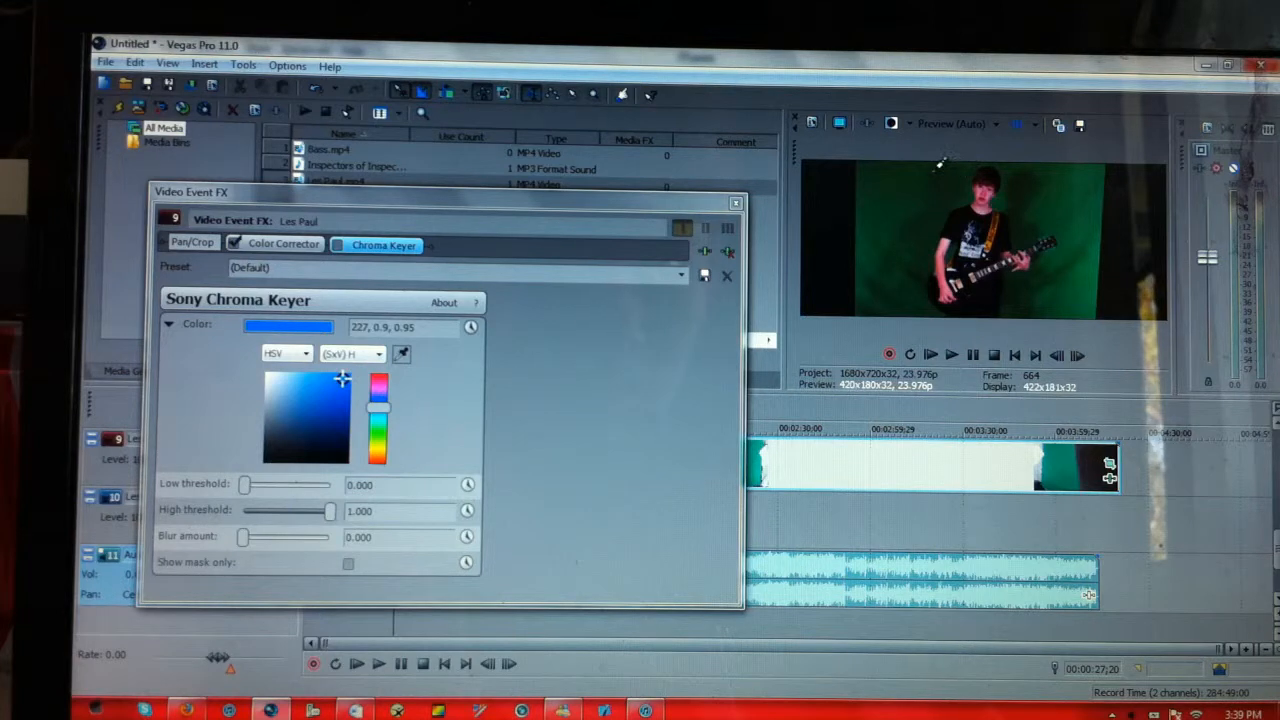
left_click_drag(343, 378, 350, 423)
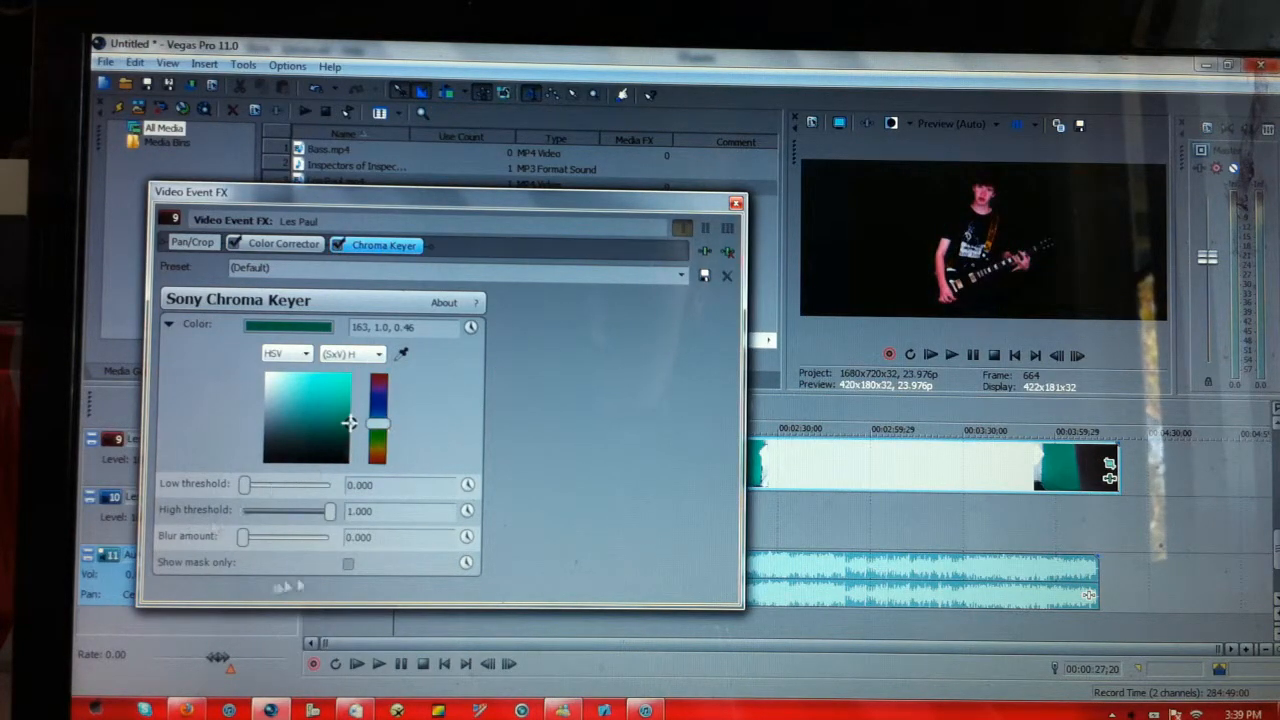
left_click(348, 562)
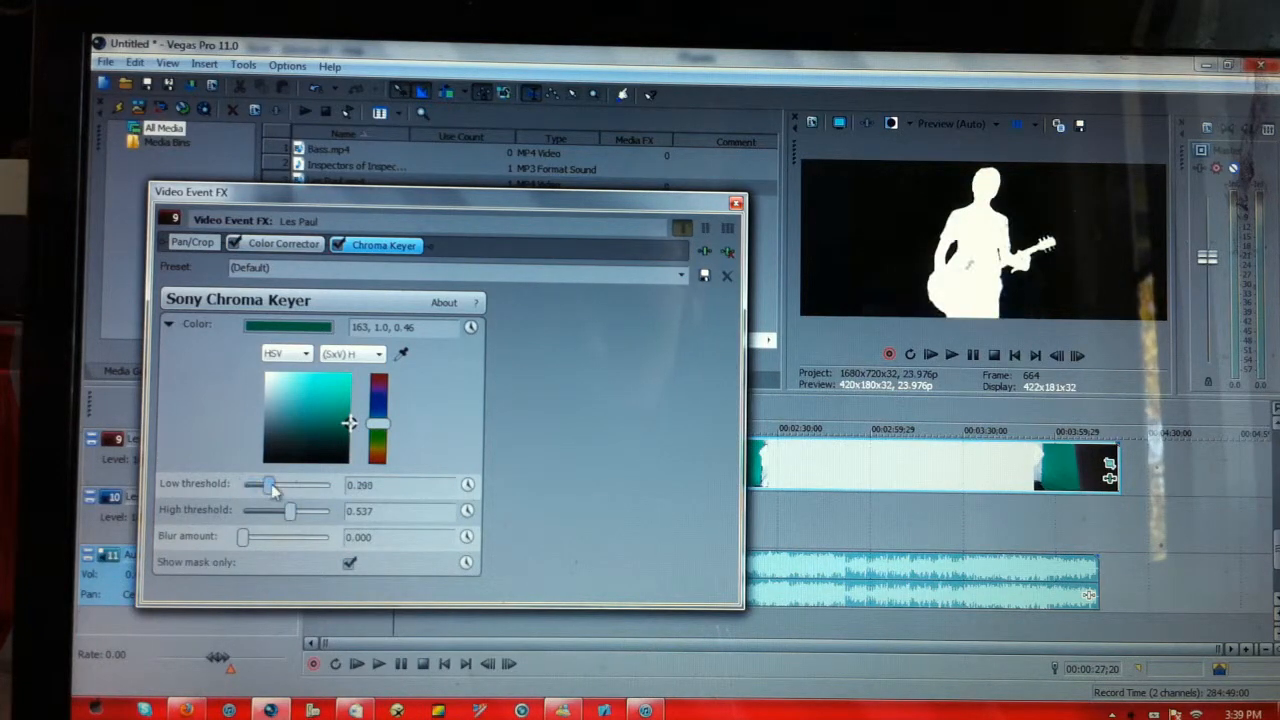
left_click_drag(290, 511, 280, 511)
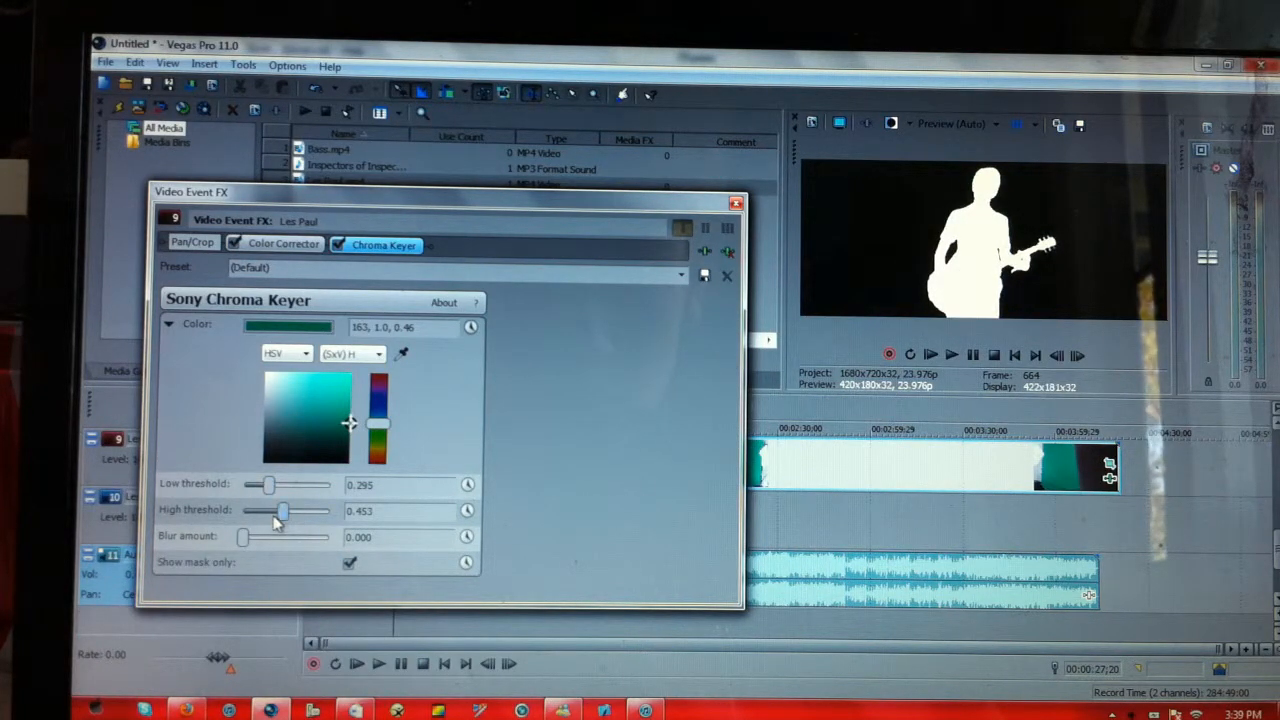
left_click(349, 562)
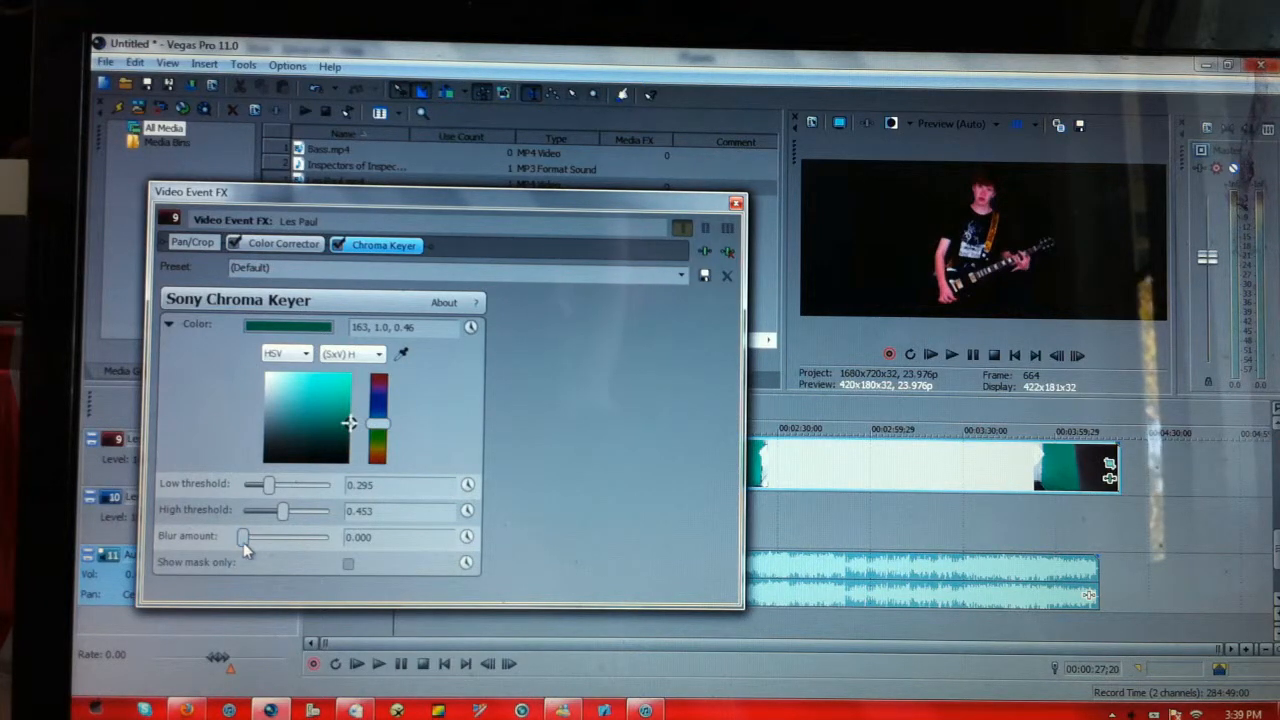
left_click(736, 203)
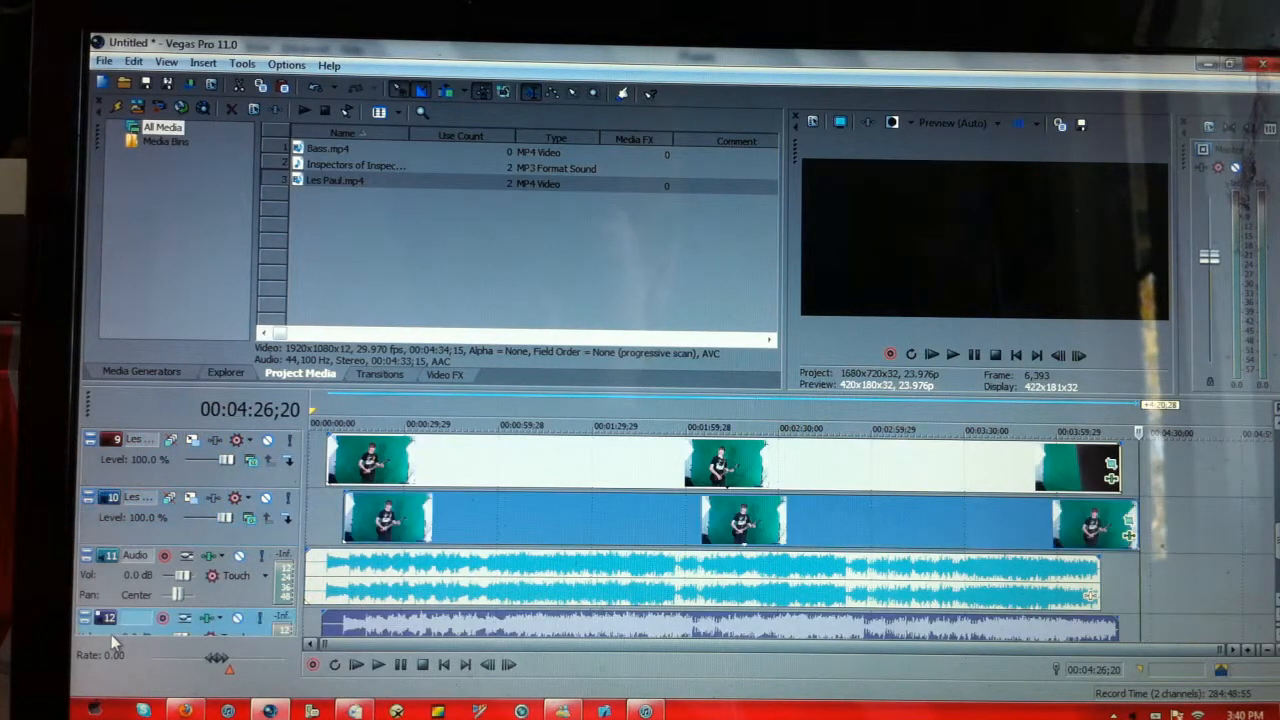
- Delete audio track 12 and move the playhead to preview the layered guitarist composite
right_click(110, 617)
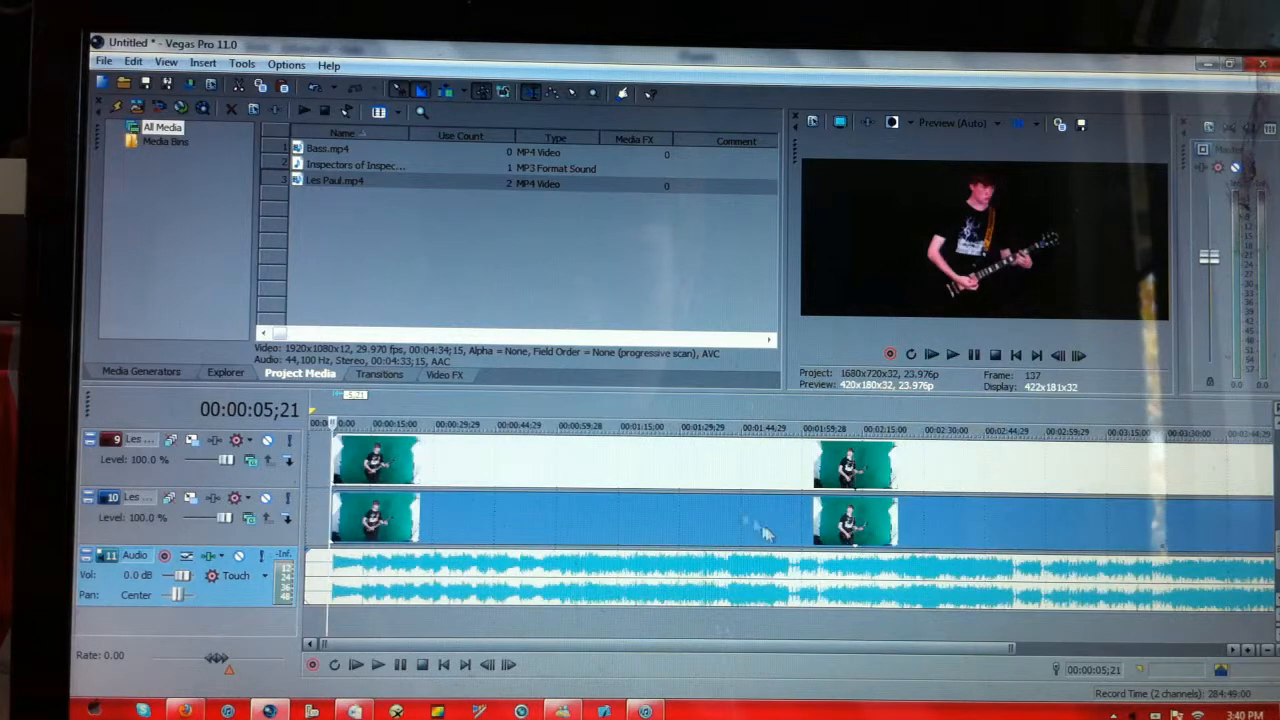
left_click(718, 427)
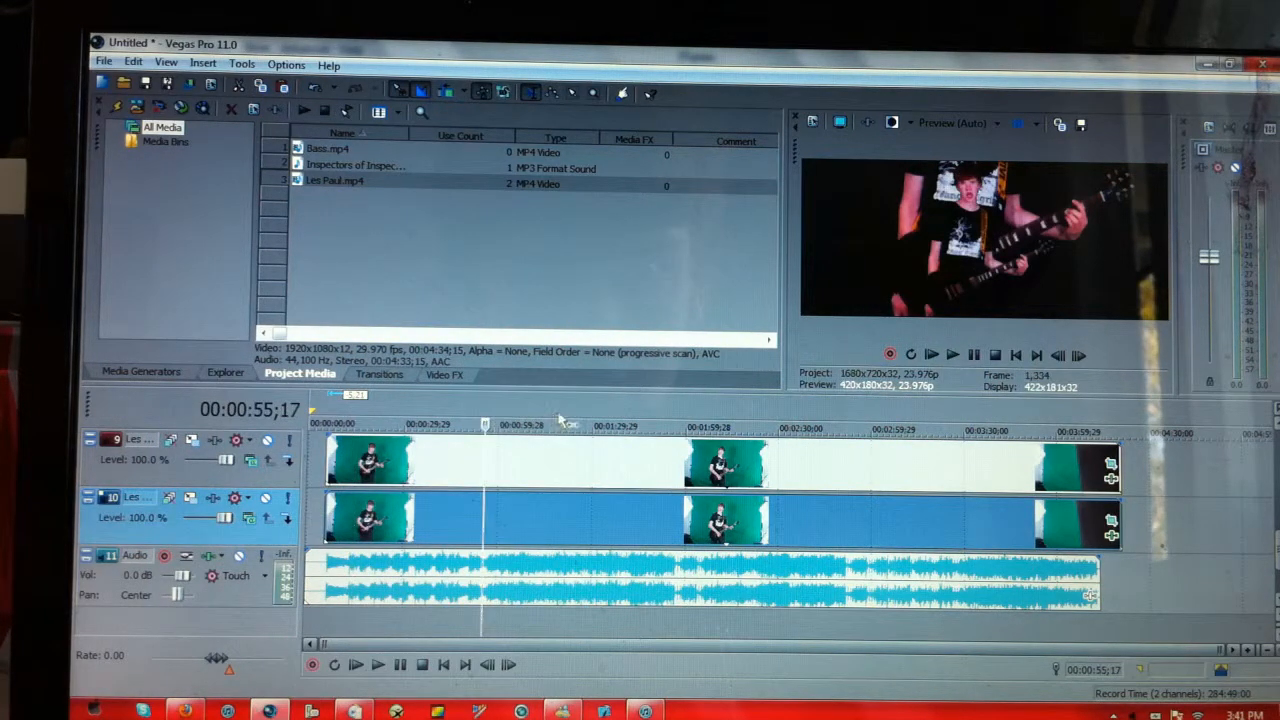
- Set Preview Quality to Good and drag Bass.mp4 onto new timeline tracks
left_click(557, 425)
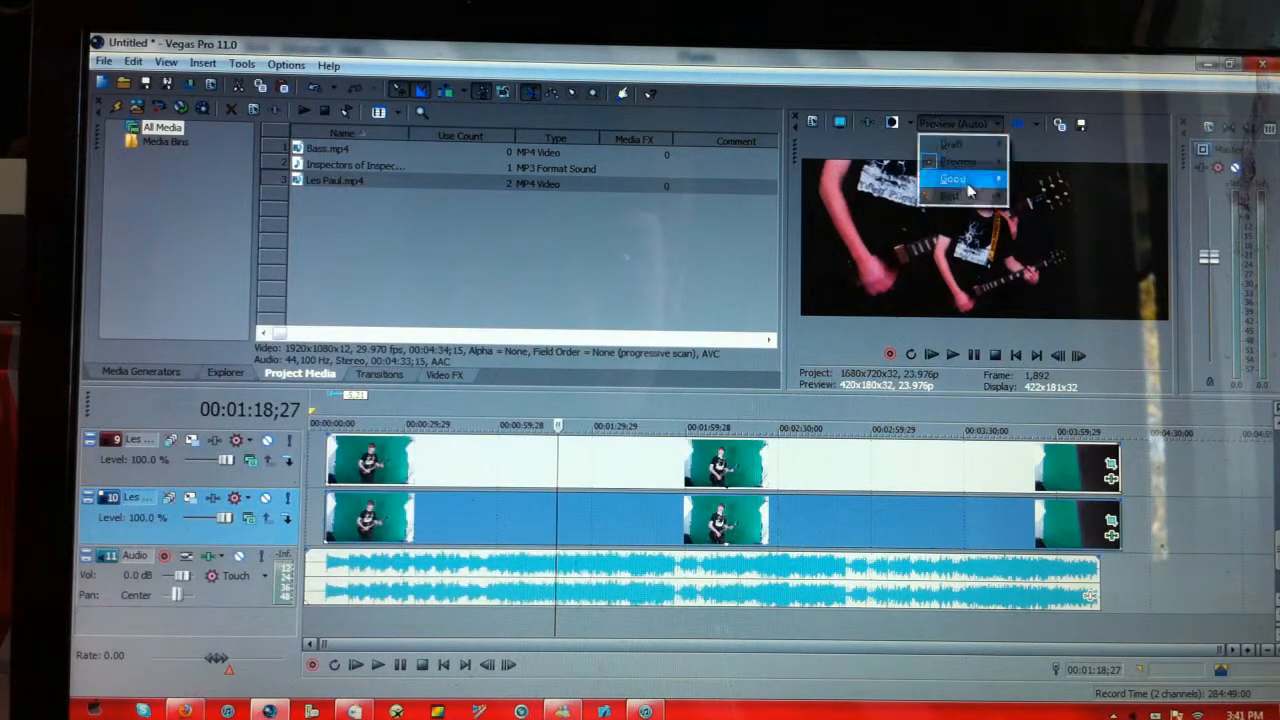
left_click(951, 181)
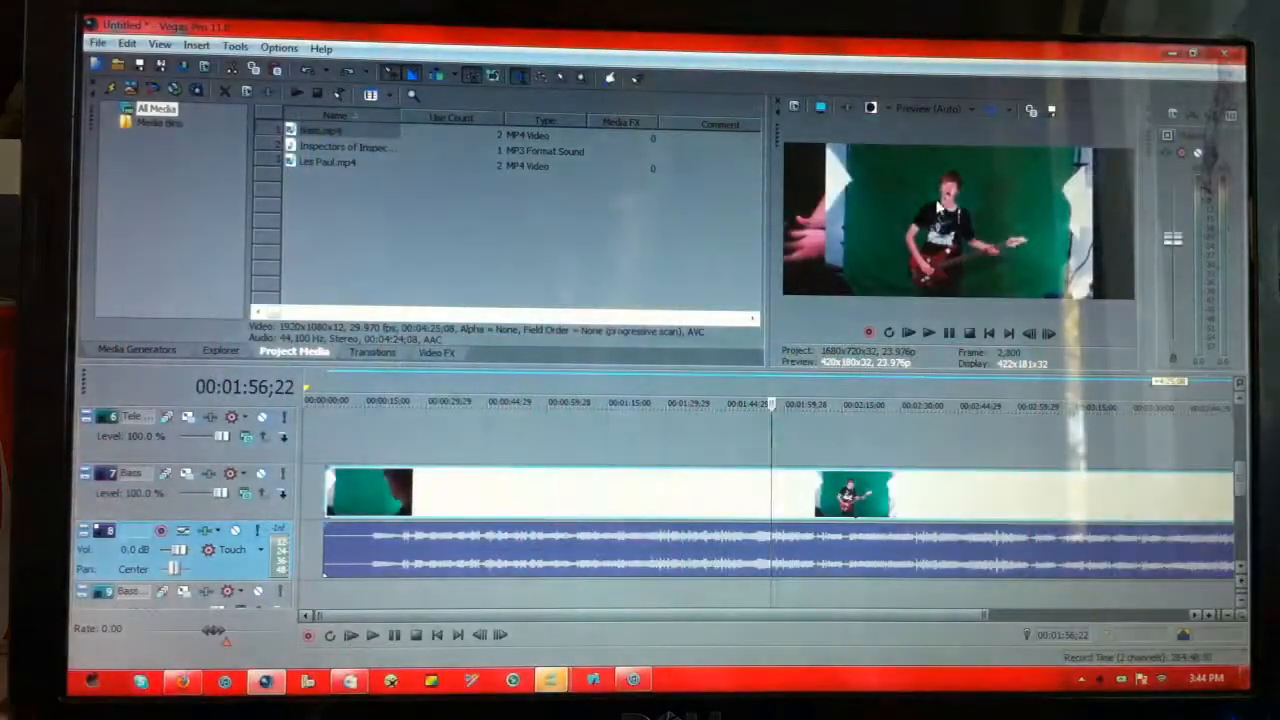
- Open the Bass event's Pan/Crop editor to show its aspect-ratio presets
left_click(375, 401)
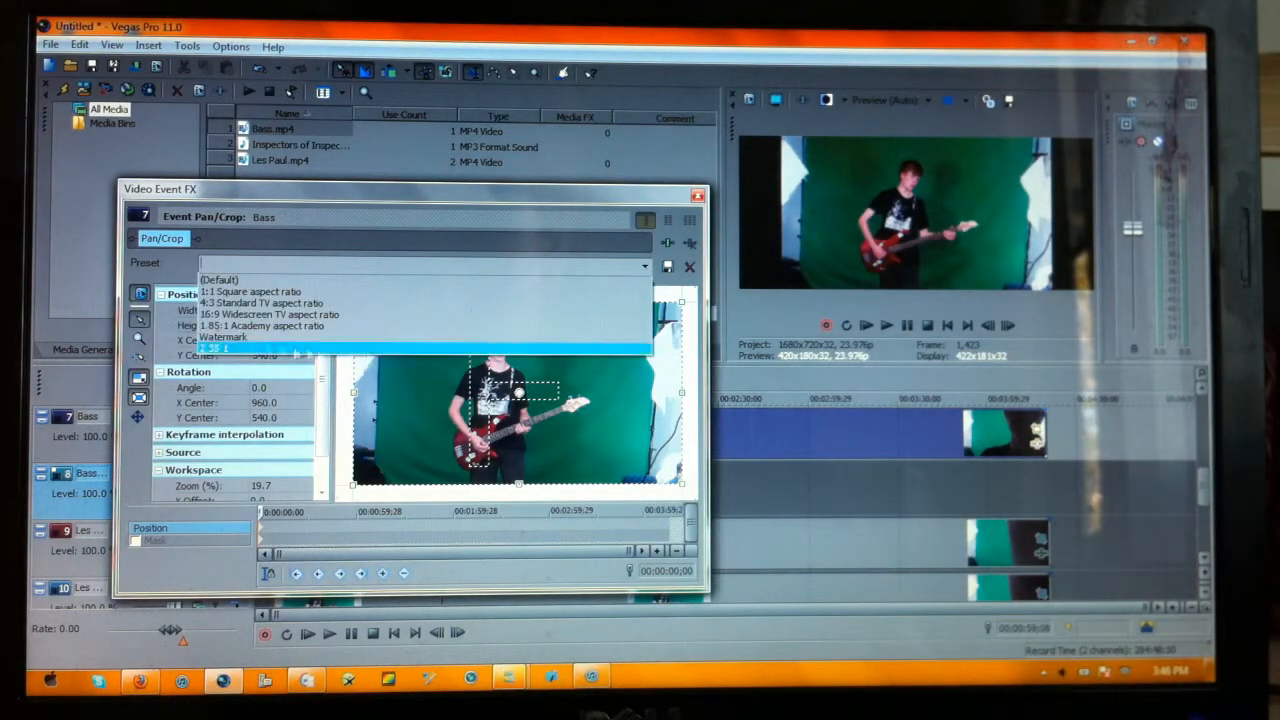
- Apply the 2.35:1 Pan/Crop preset to the Bass event with Mask enabled
left_click(270, 348)
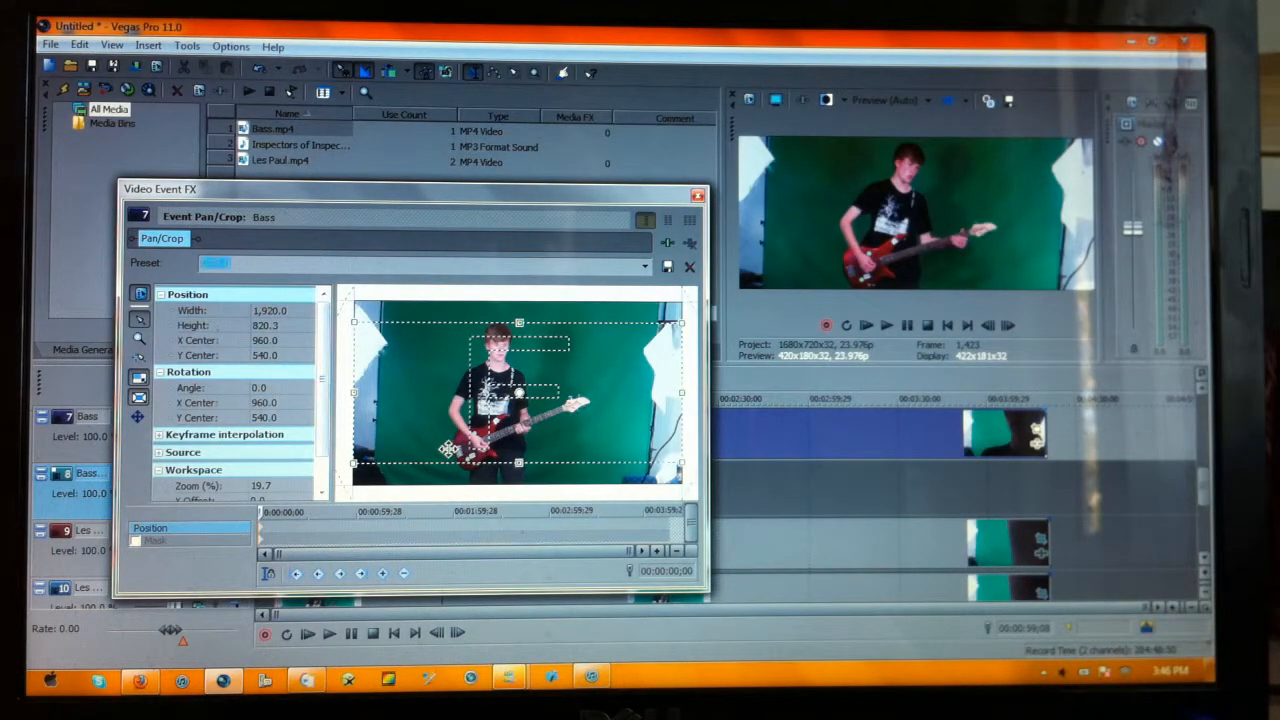
left_click(420, 263)
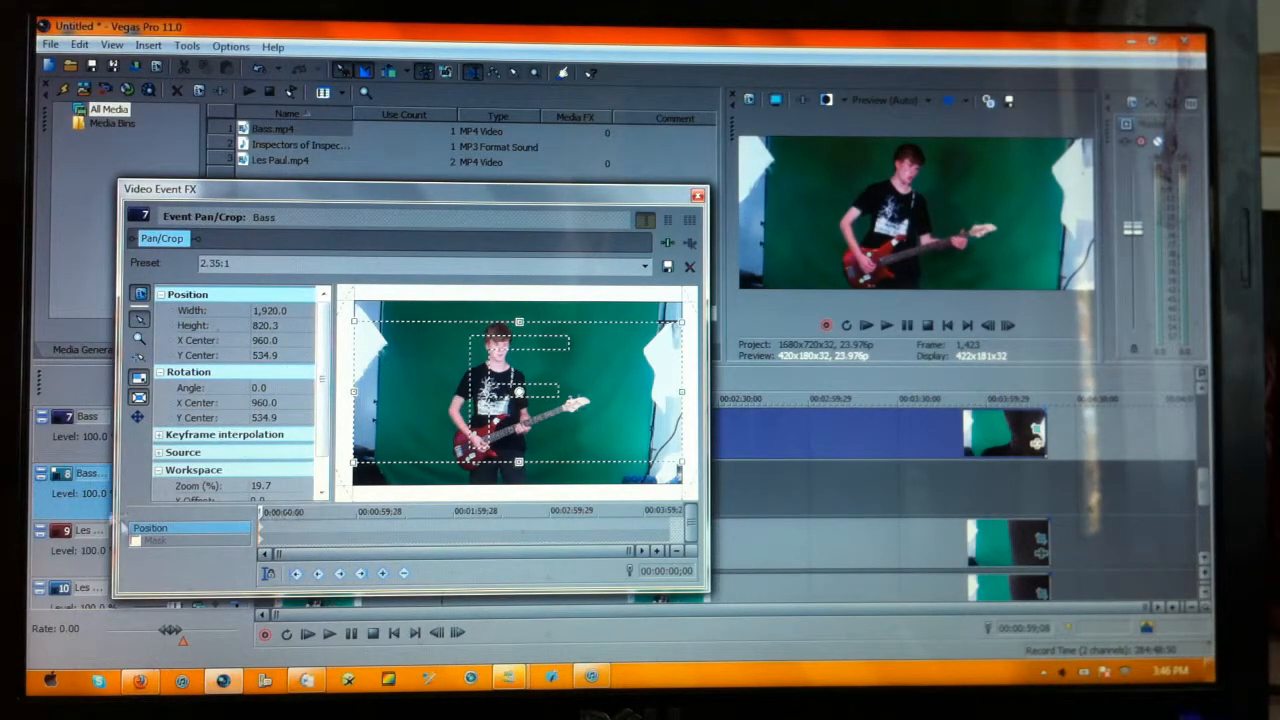
left_click(155, 540)
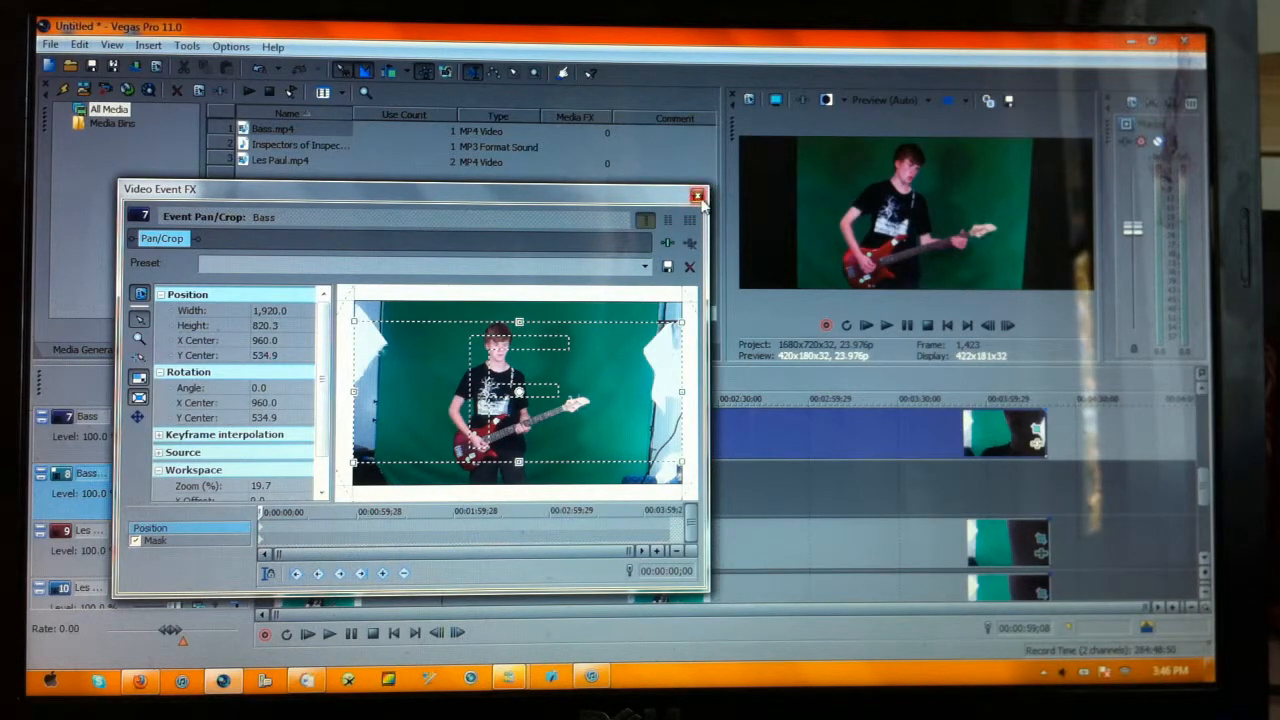
left_click(697, 195)
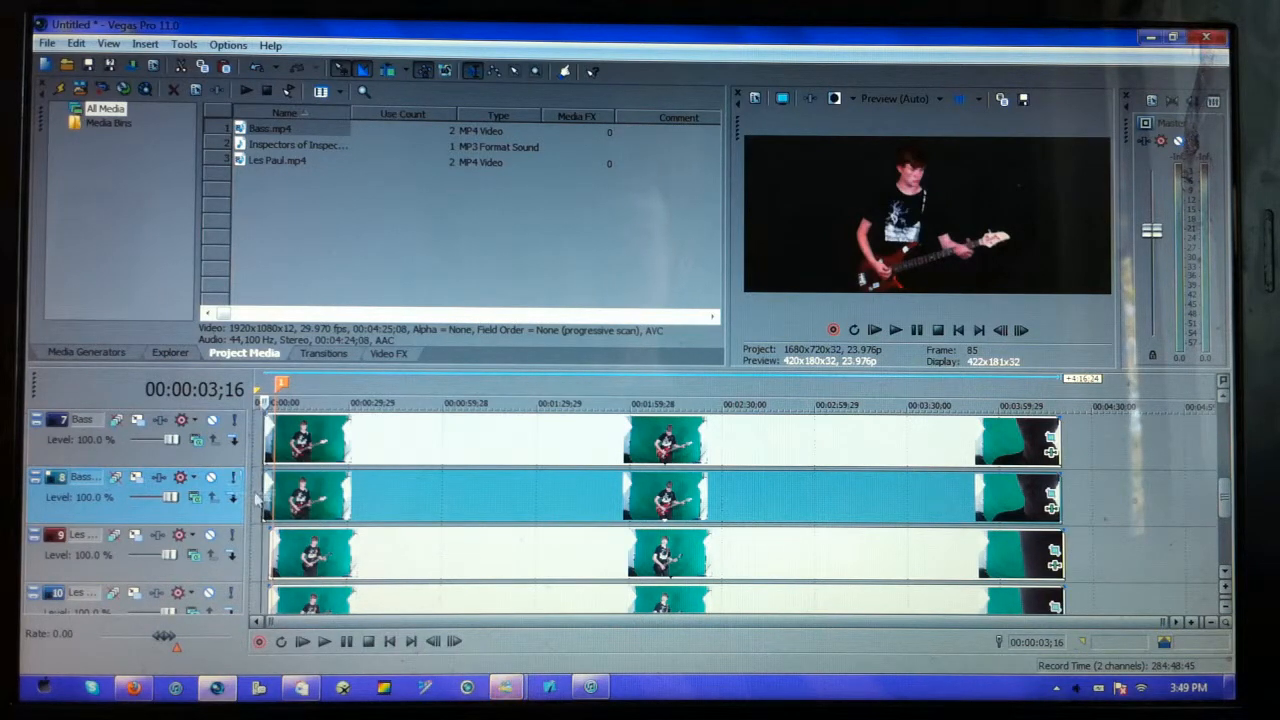
- Shrink the Bass event to 688x294, reposition it, and adjust Bass and Les Paul compositing
left_click(920, 405)
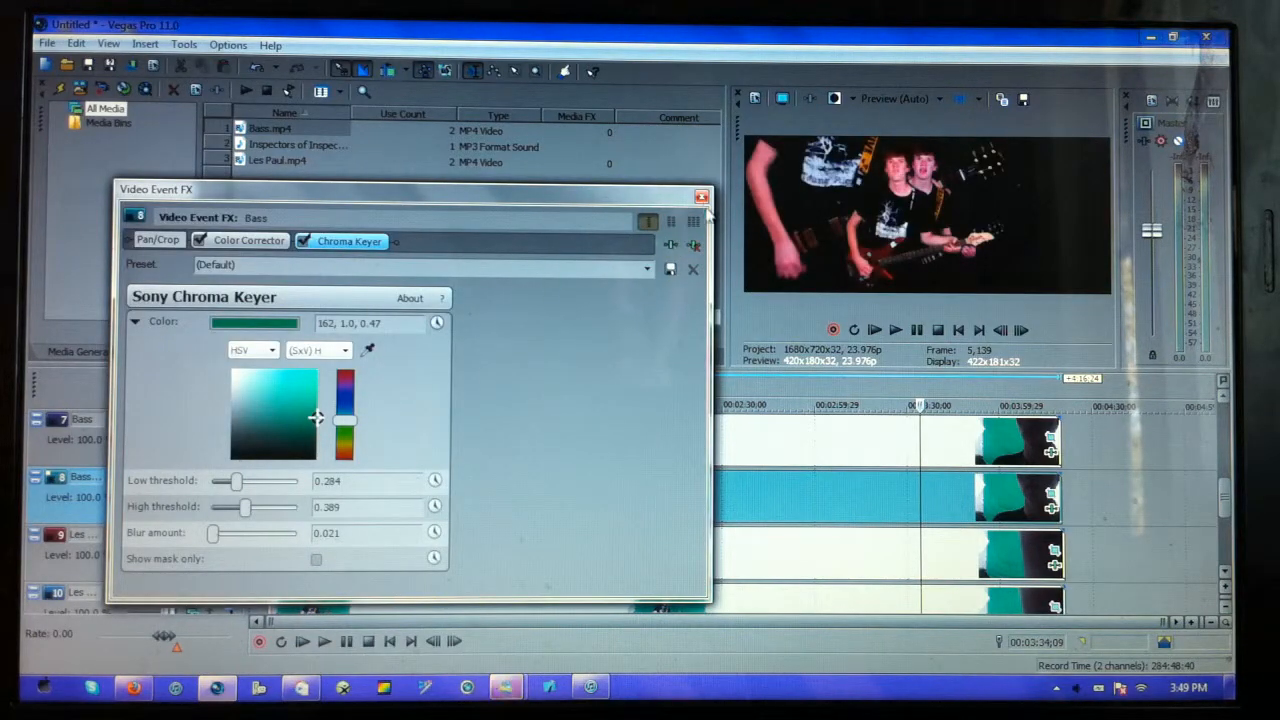
left_click(702, 196)
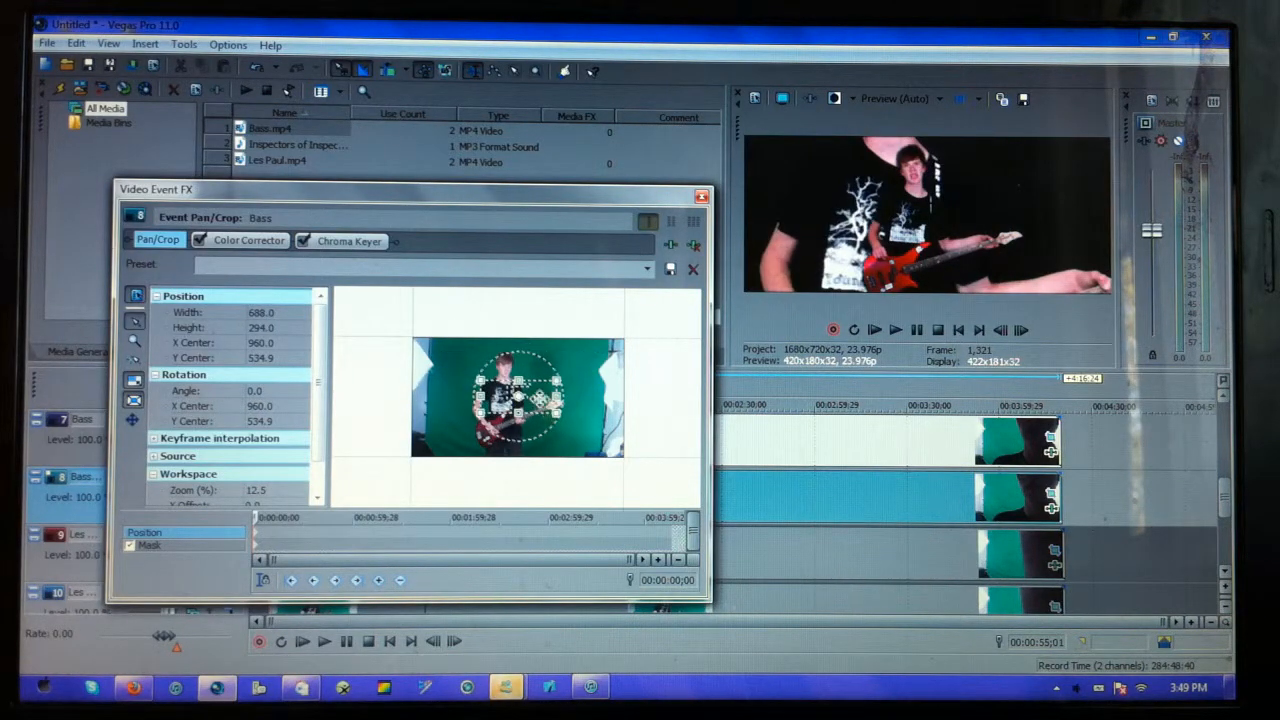
left_click_drag(515, 395, 515, 445)
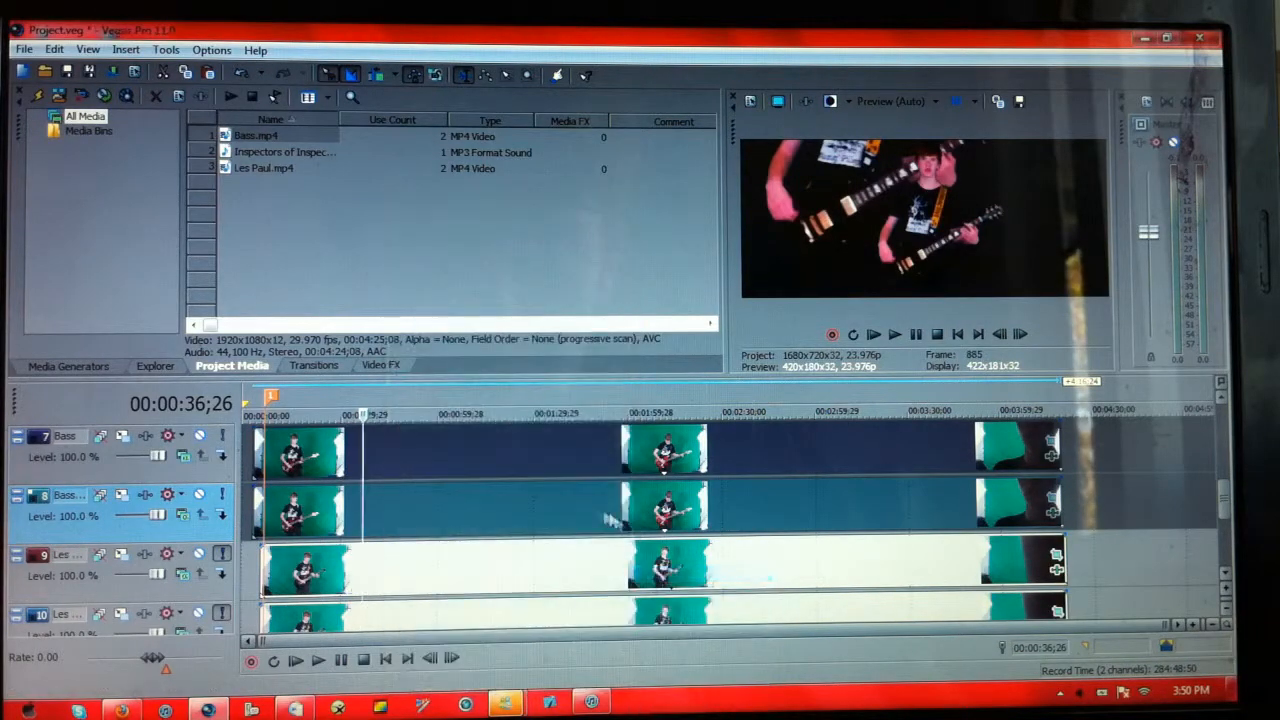
left_click(411, 414)
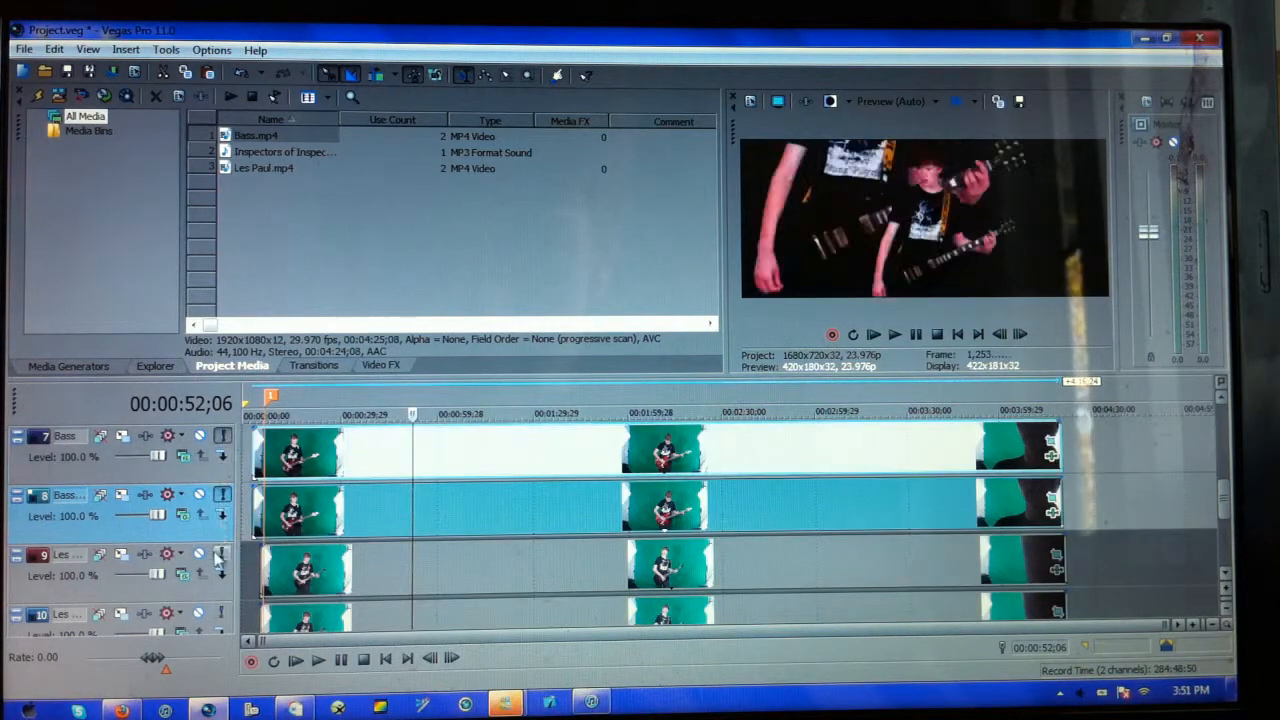
left_click(222, 555)
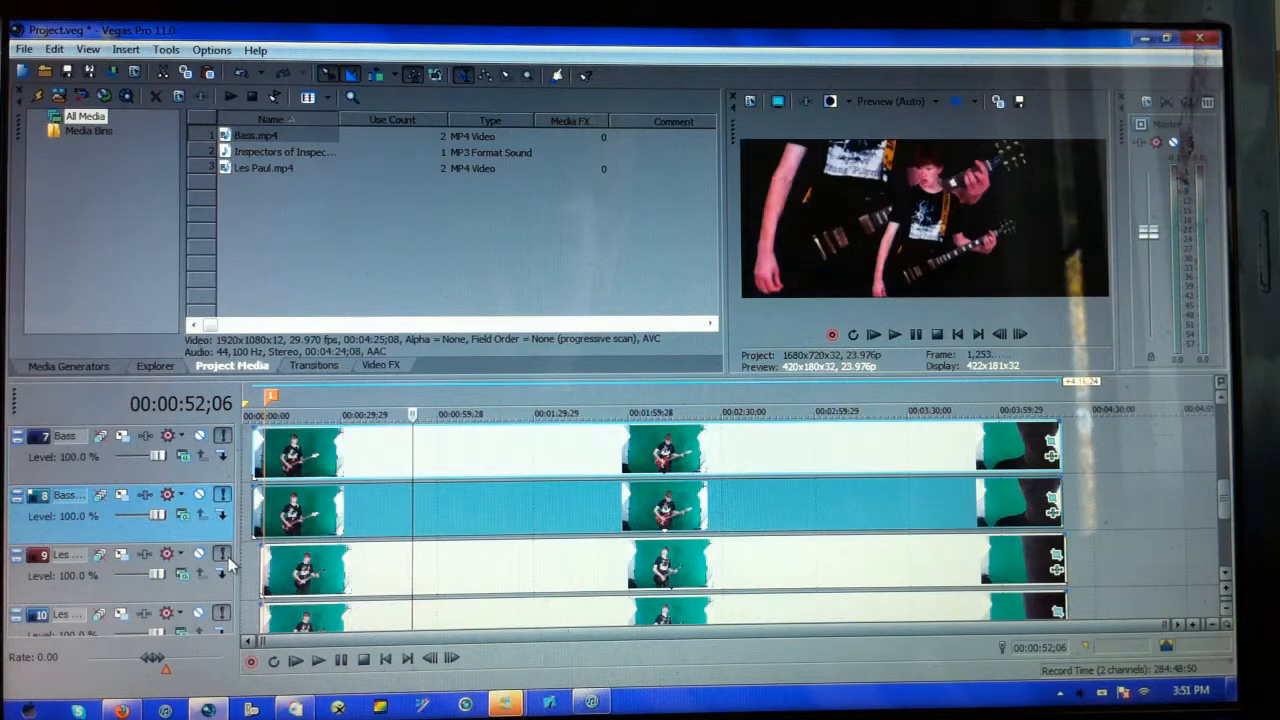